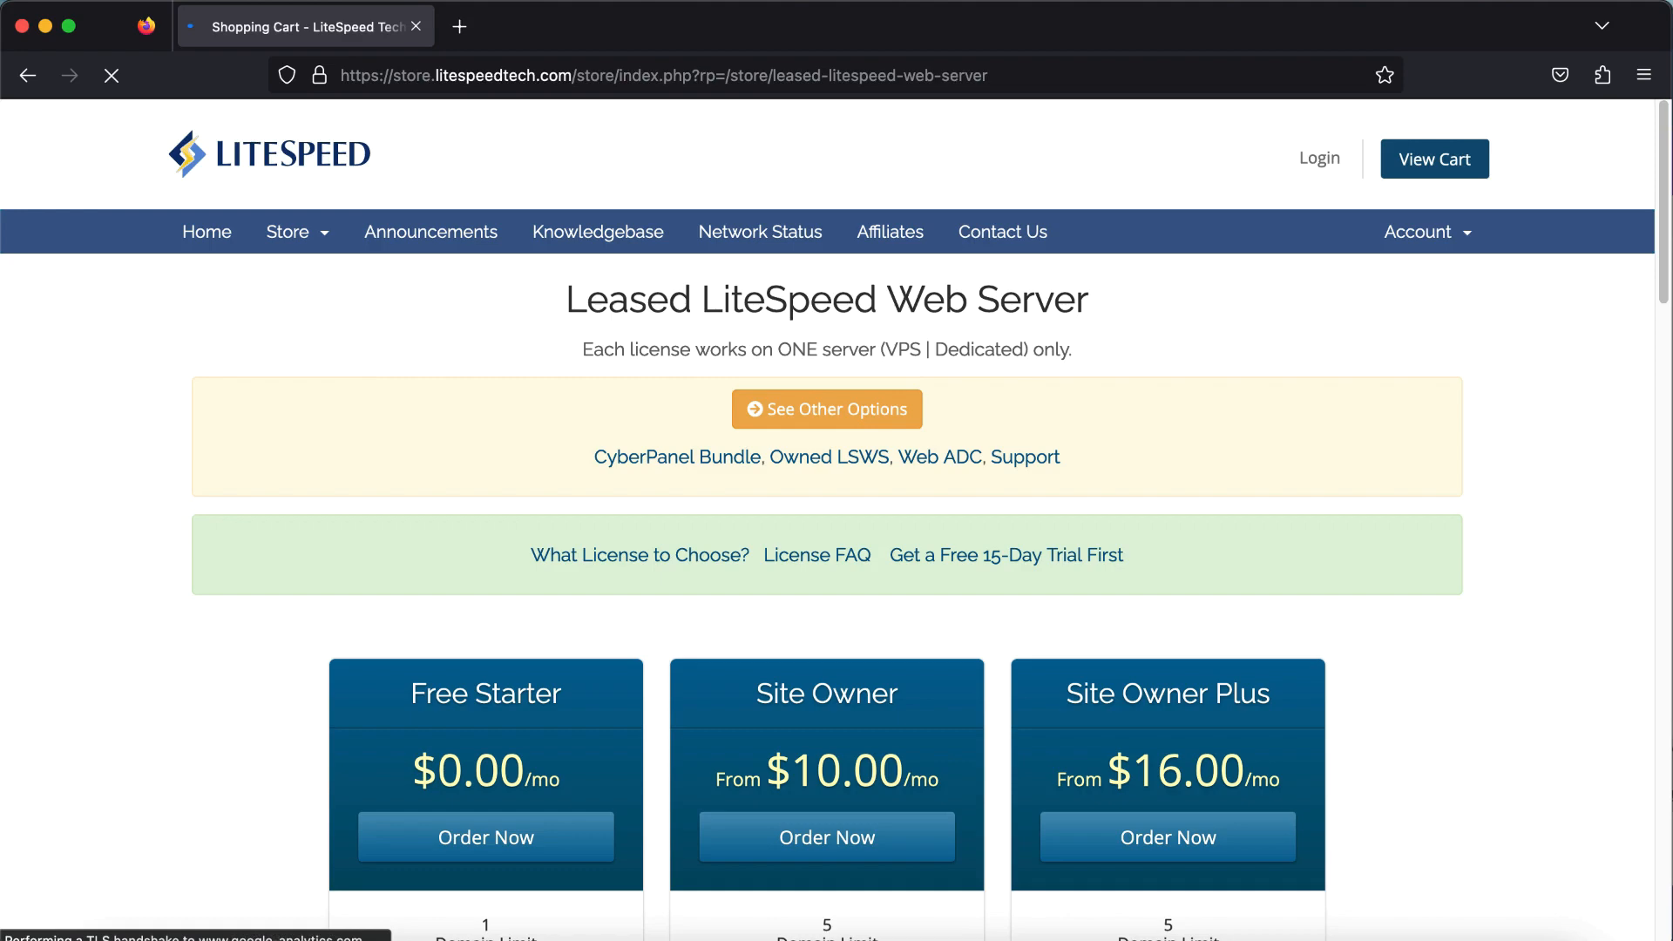
Order the Web Host Essential leased license ($36/month, LSCache Standard) and proceed to checkout.
scroll("down", 3)
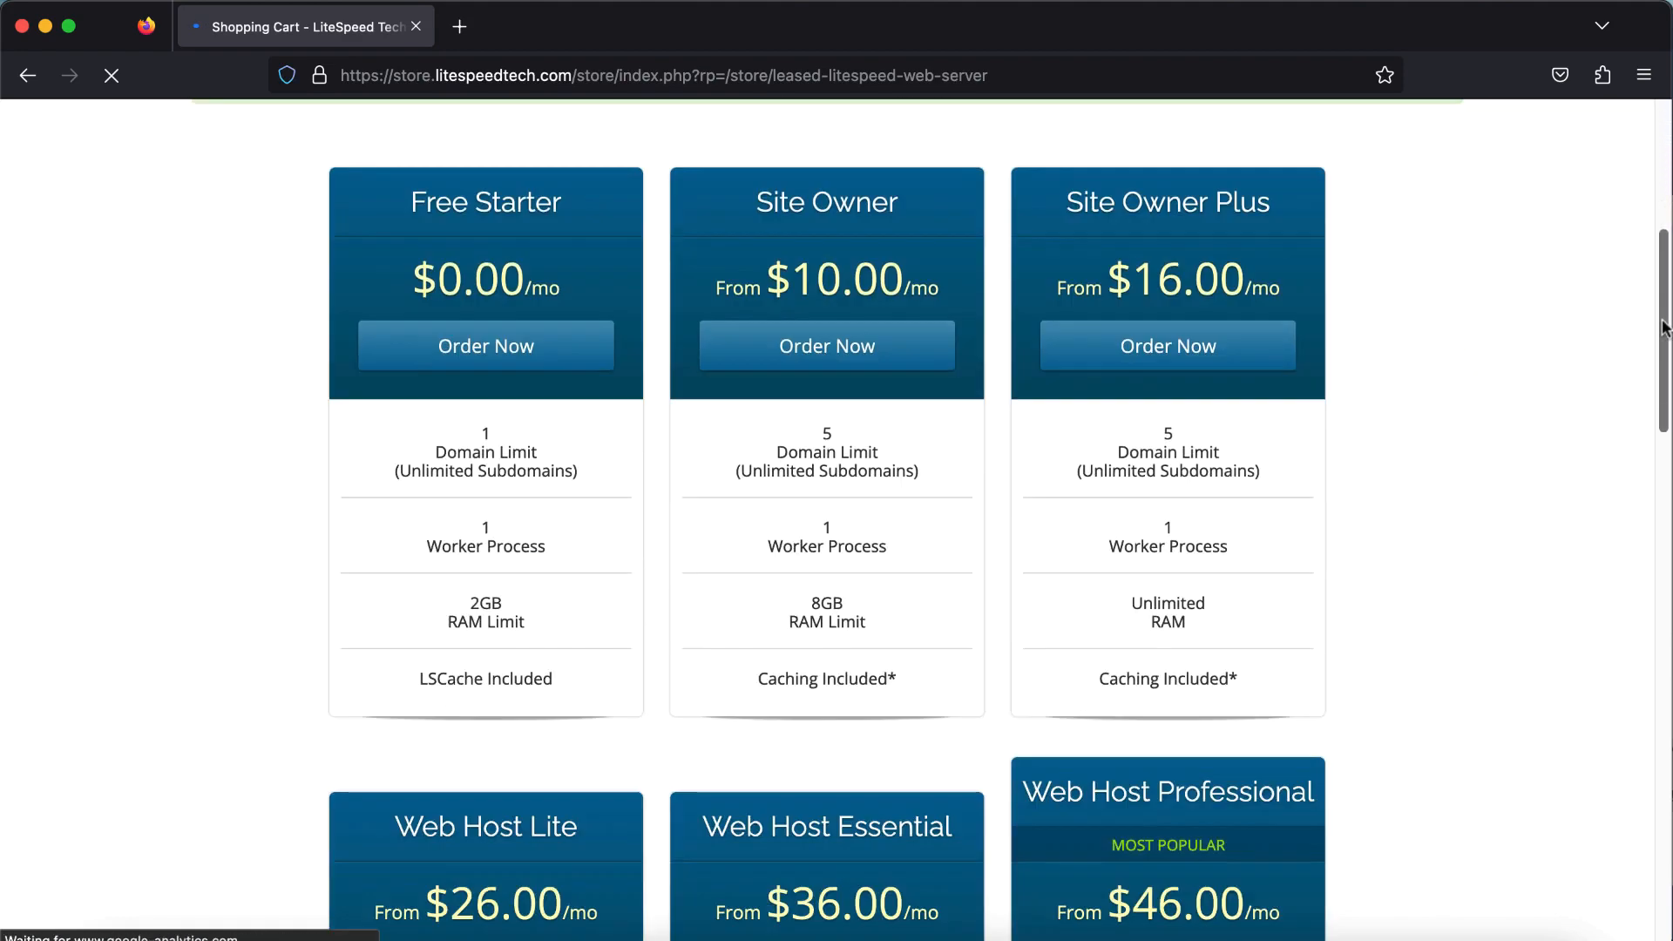
scroll("down", 3)
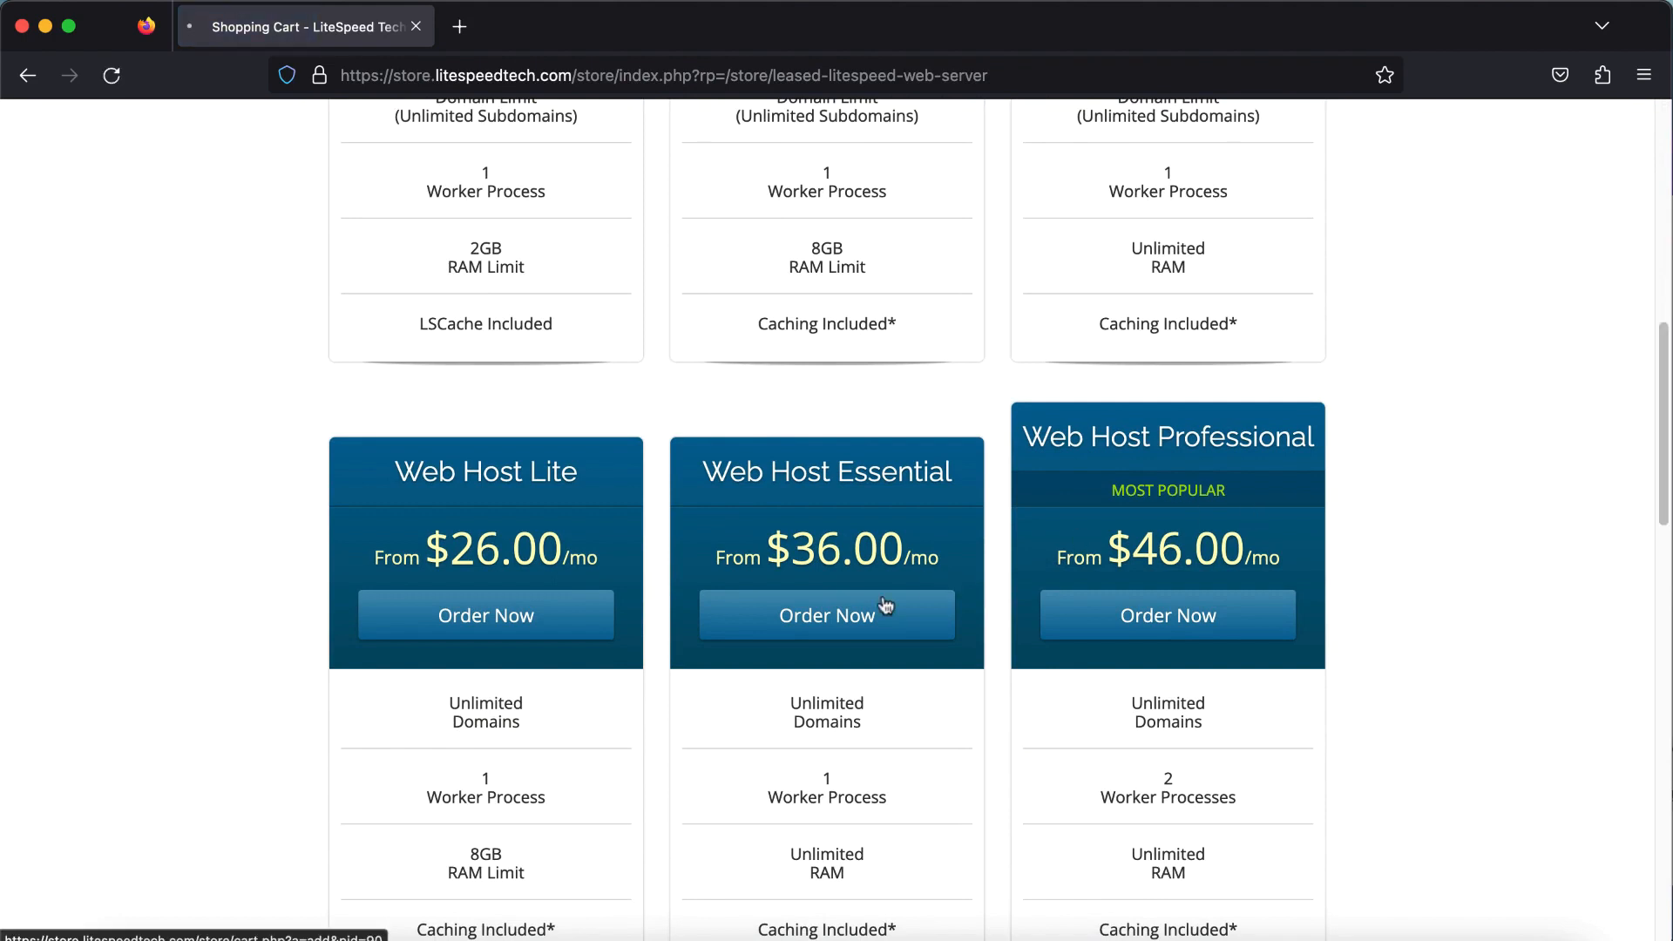
left_click(826, 614)
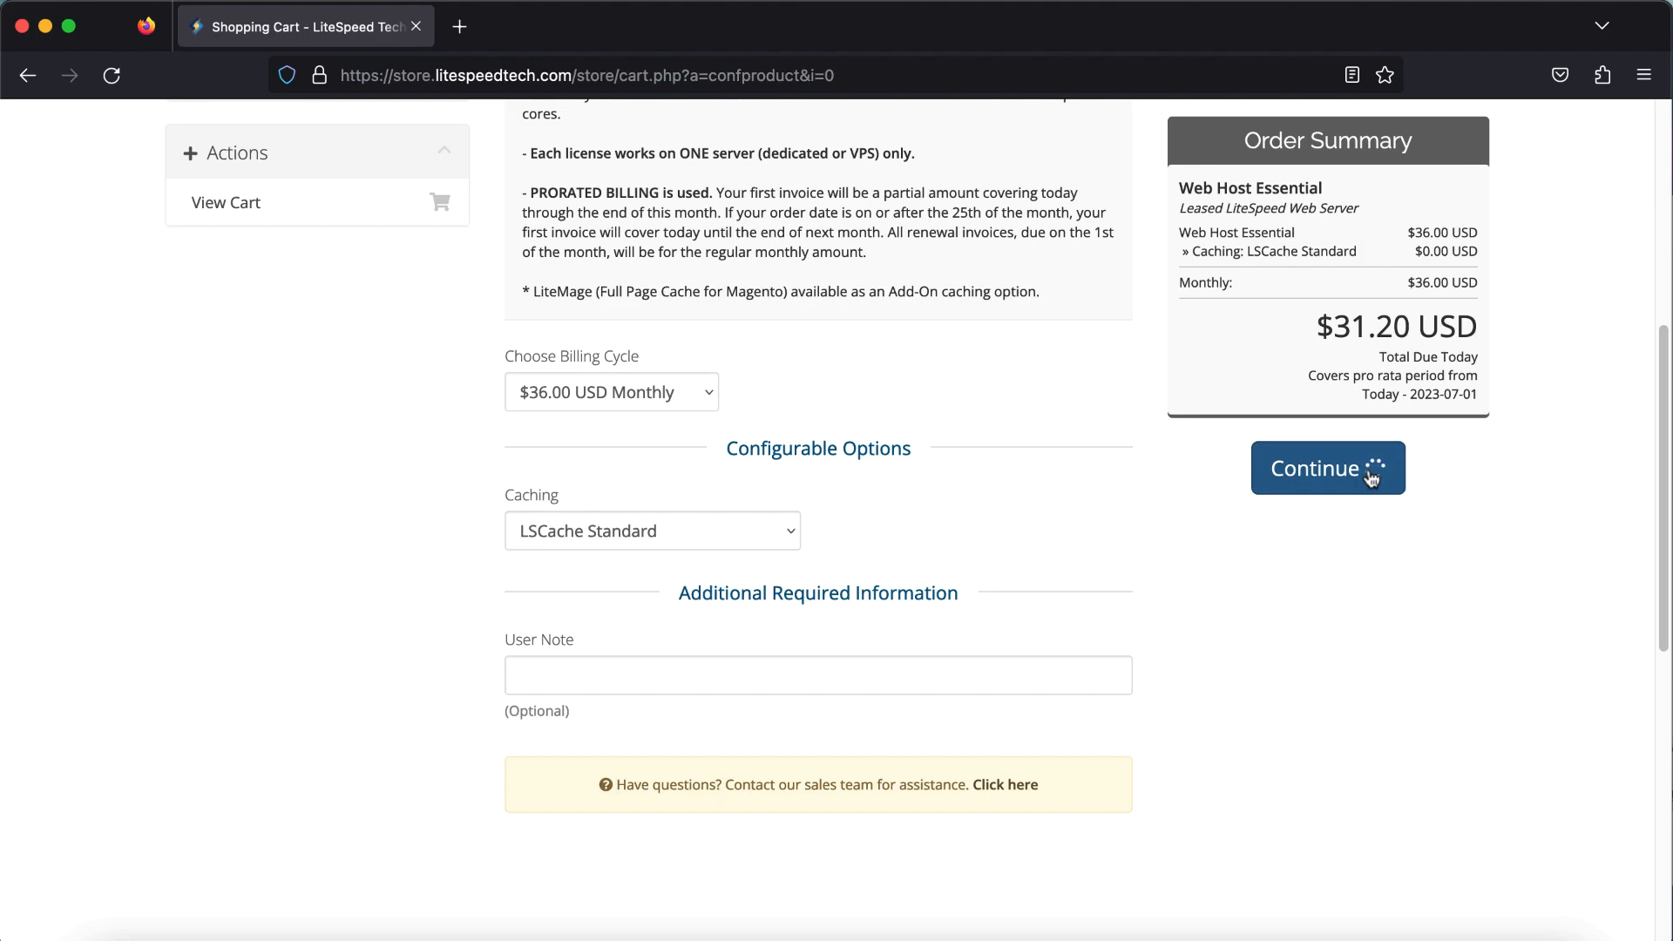
left_click(1327, 467)
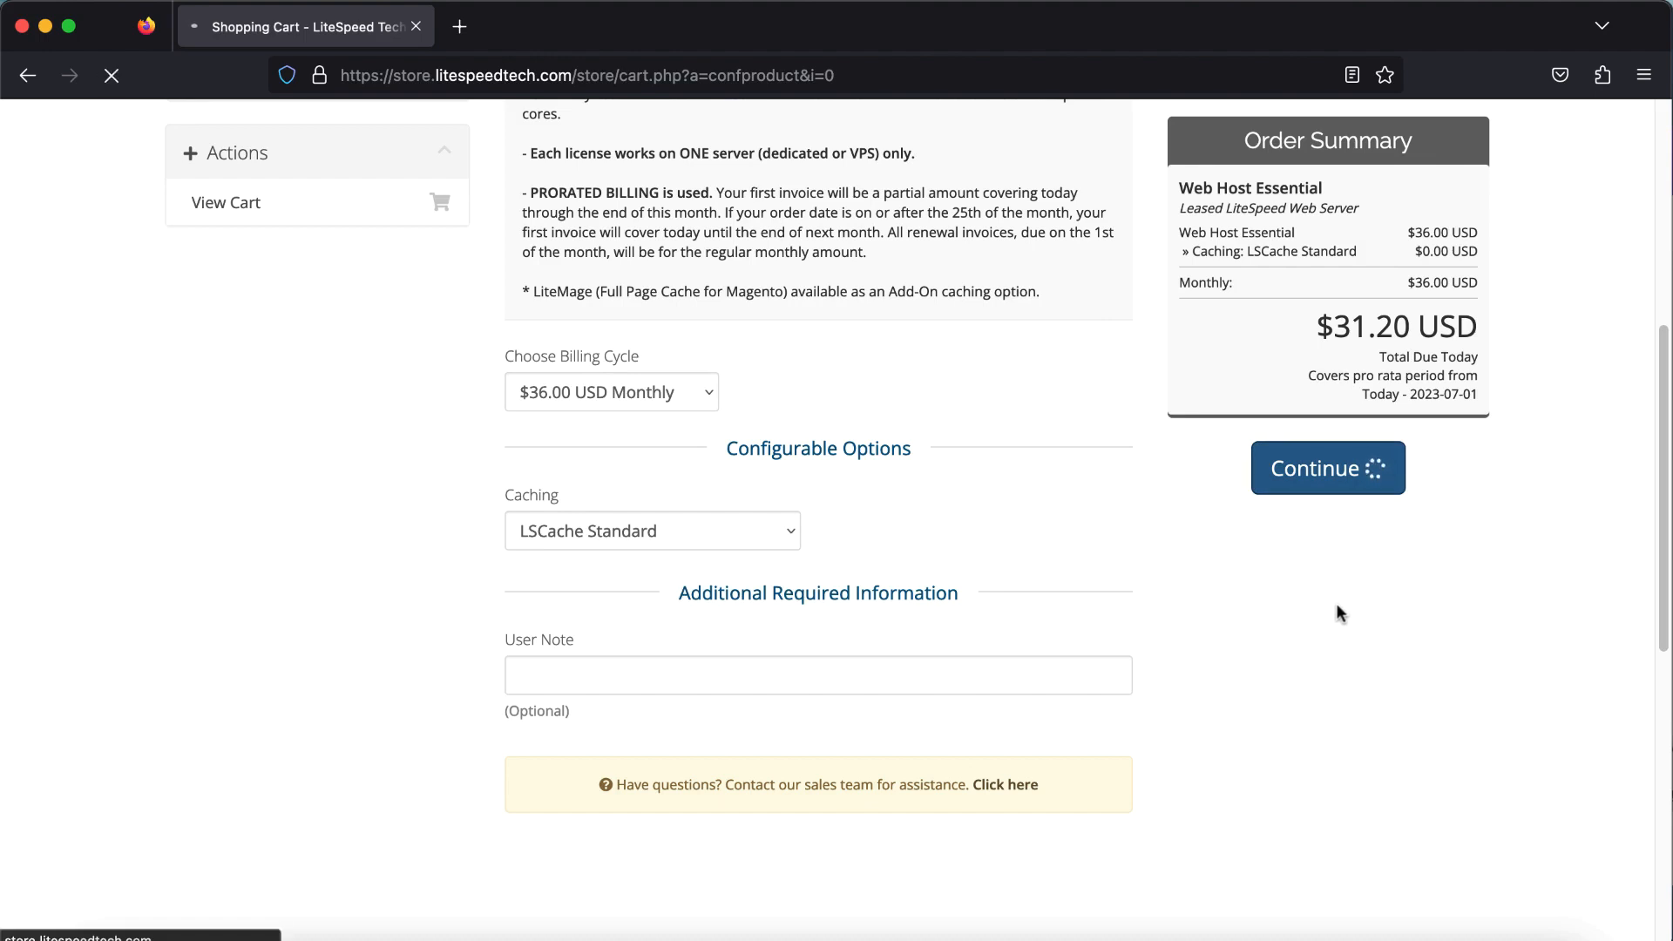
left_click(1326, 467)
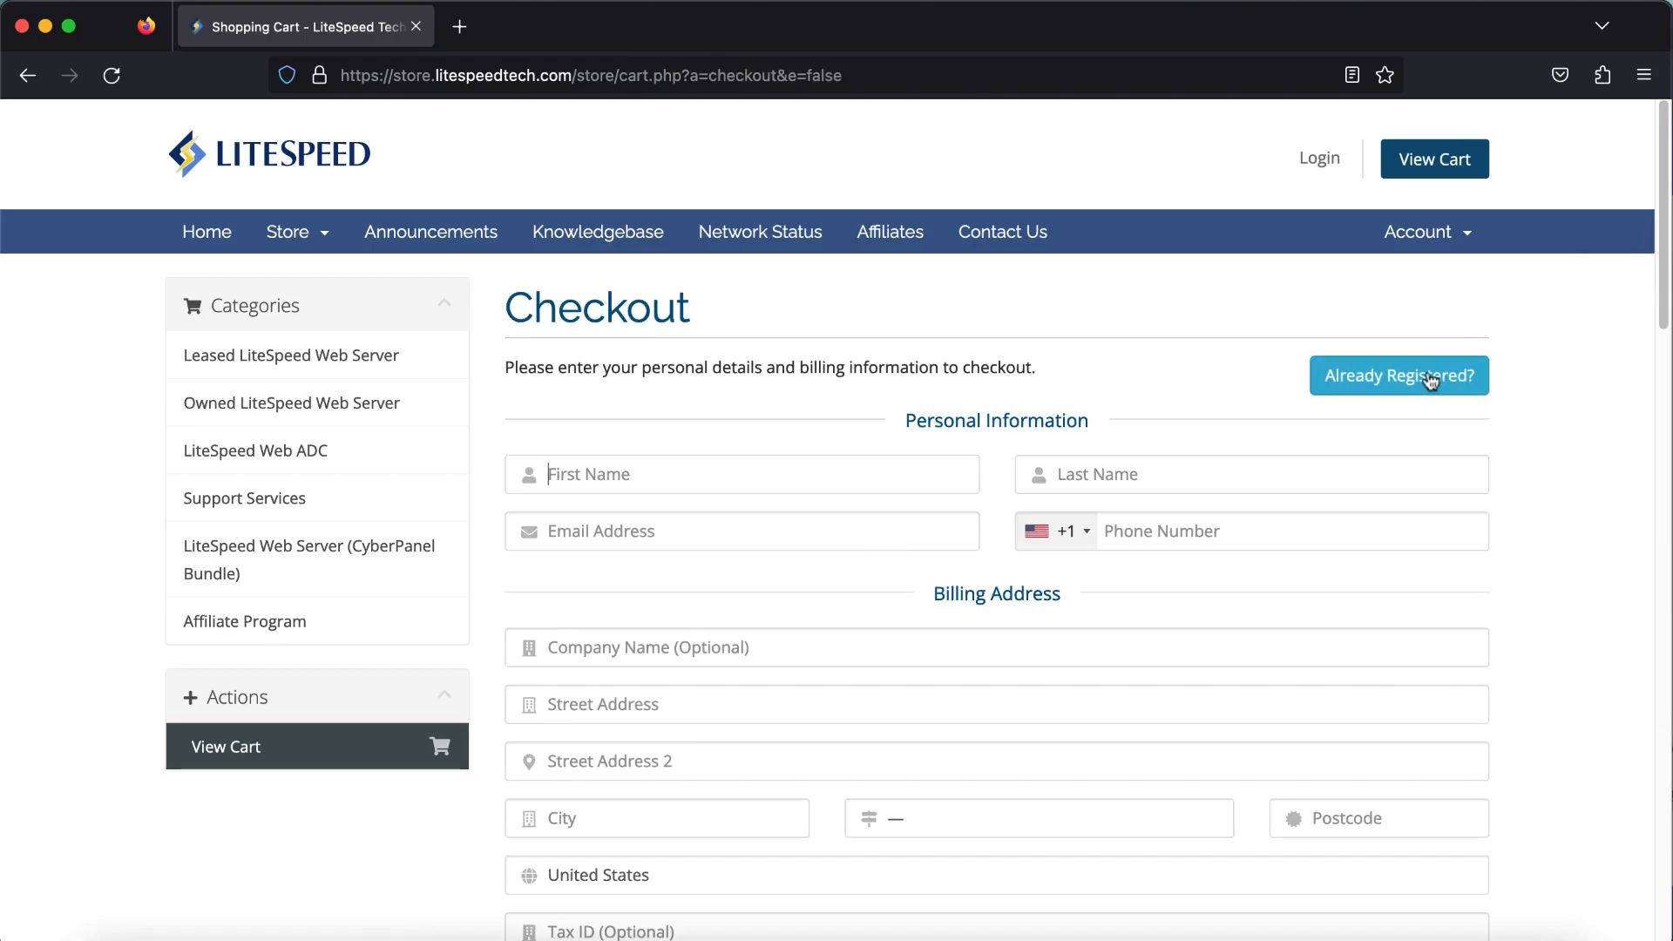
Log in as an existing store customer and complete the $31.20 PayPal order.
left_click(1397, 374)
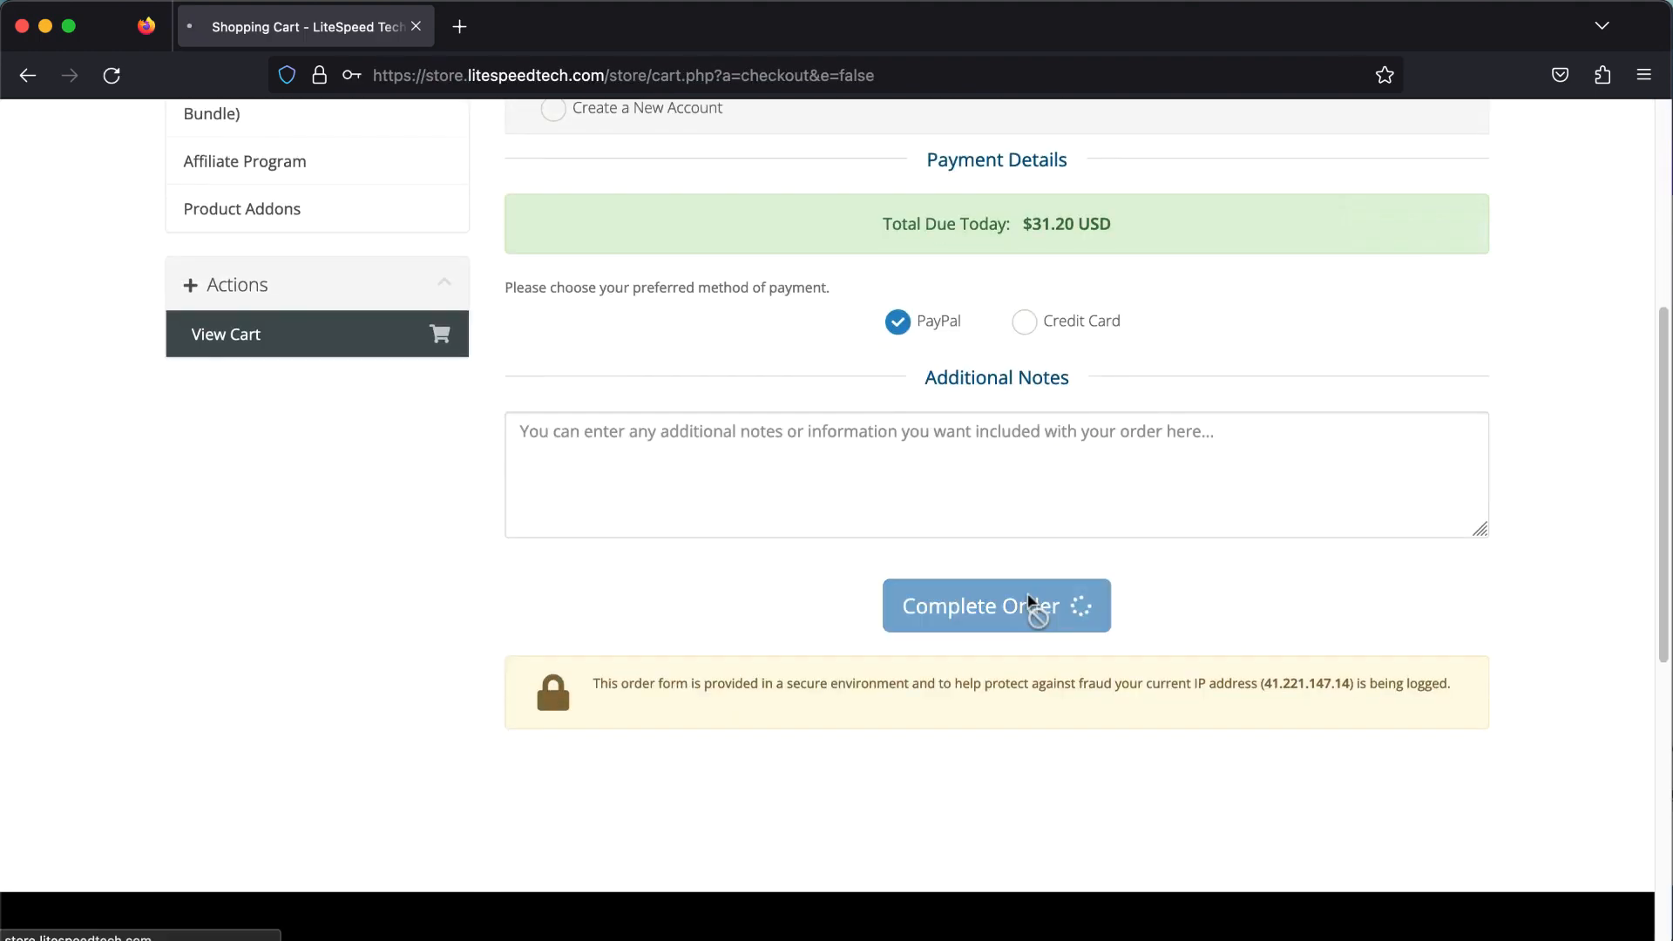
left_click(995, 605)
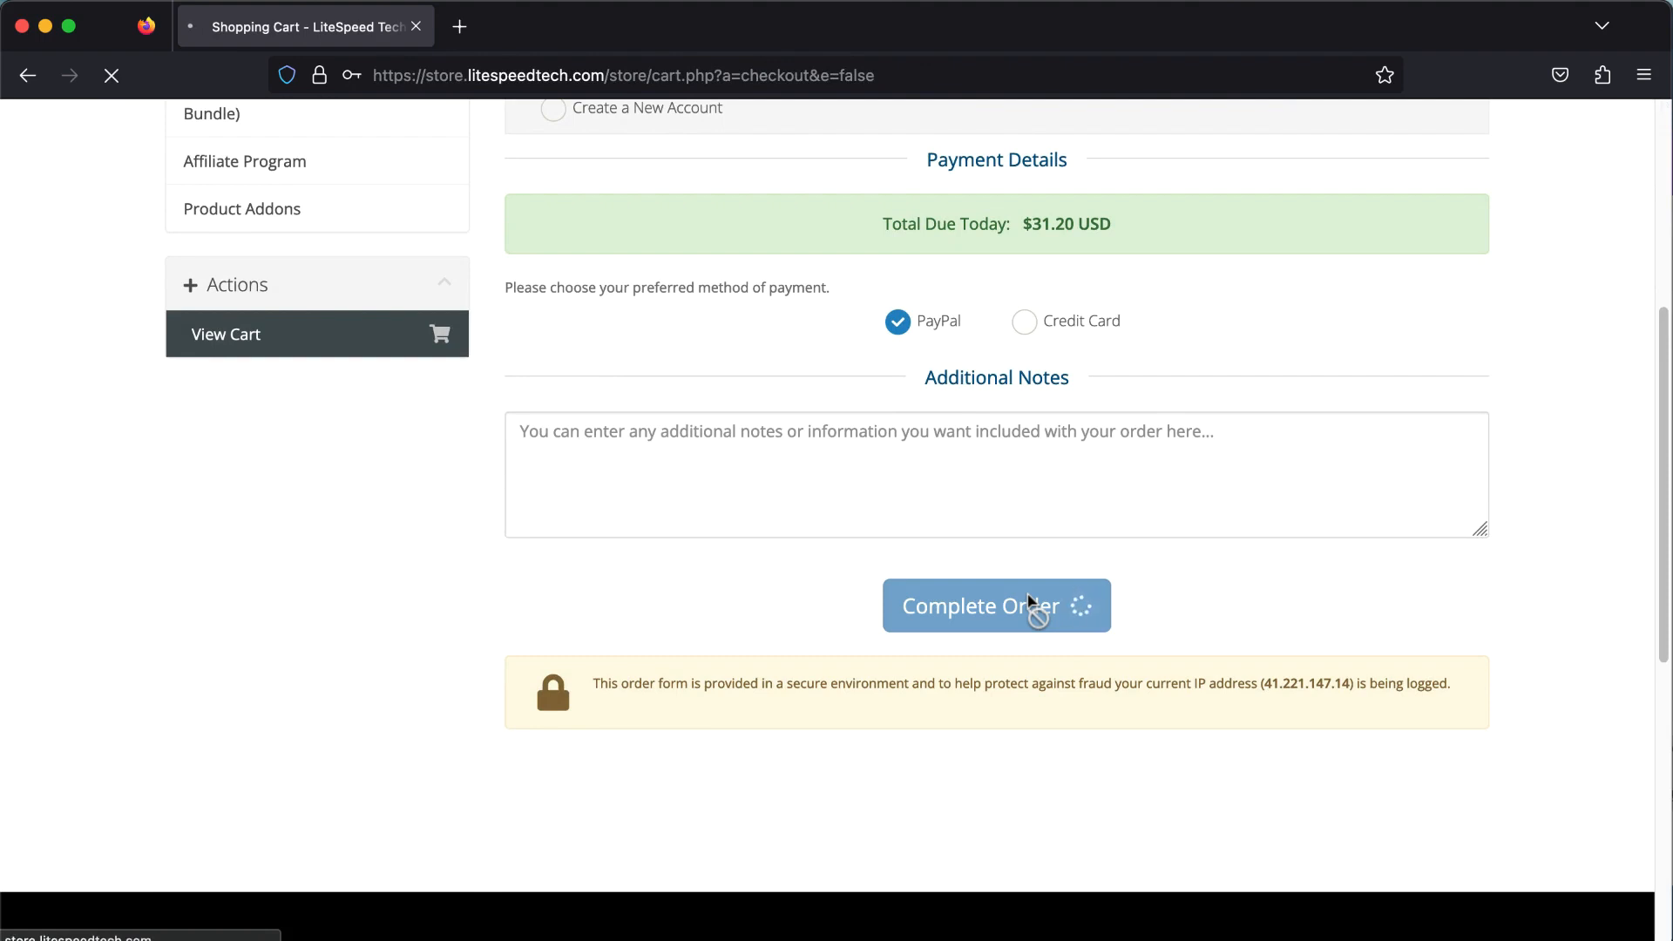
left_click(994, 605)
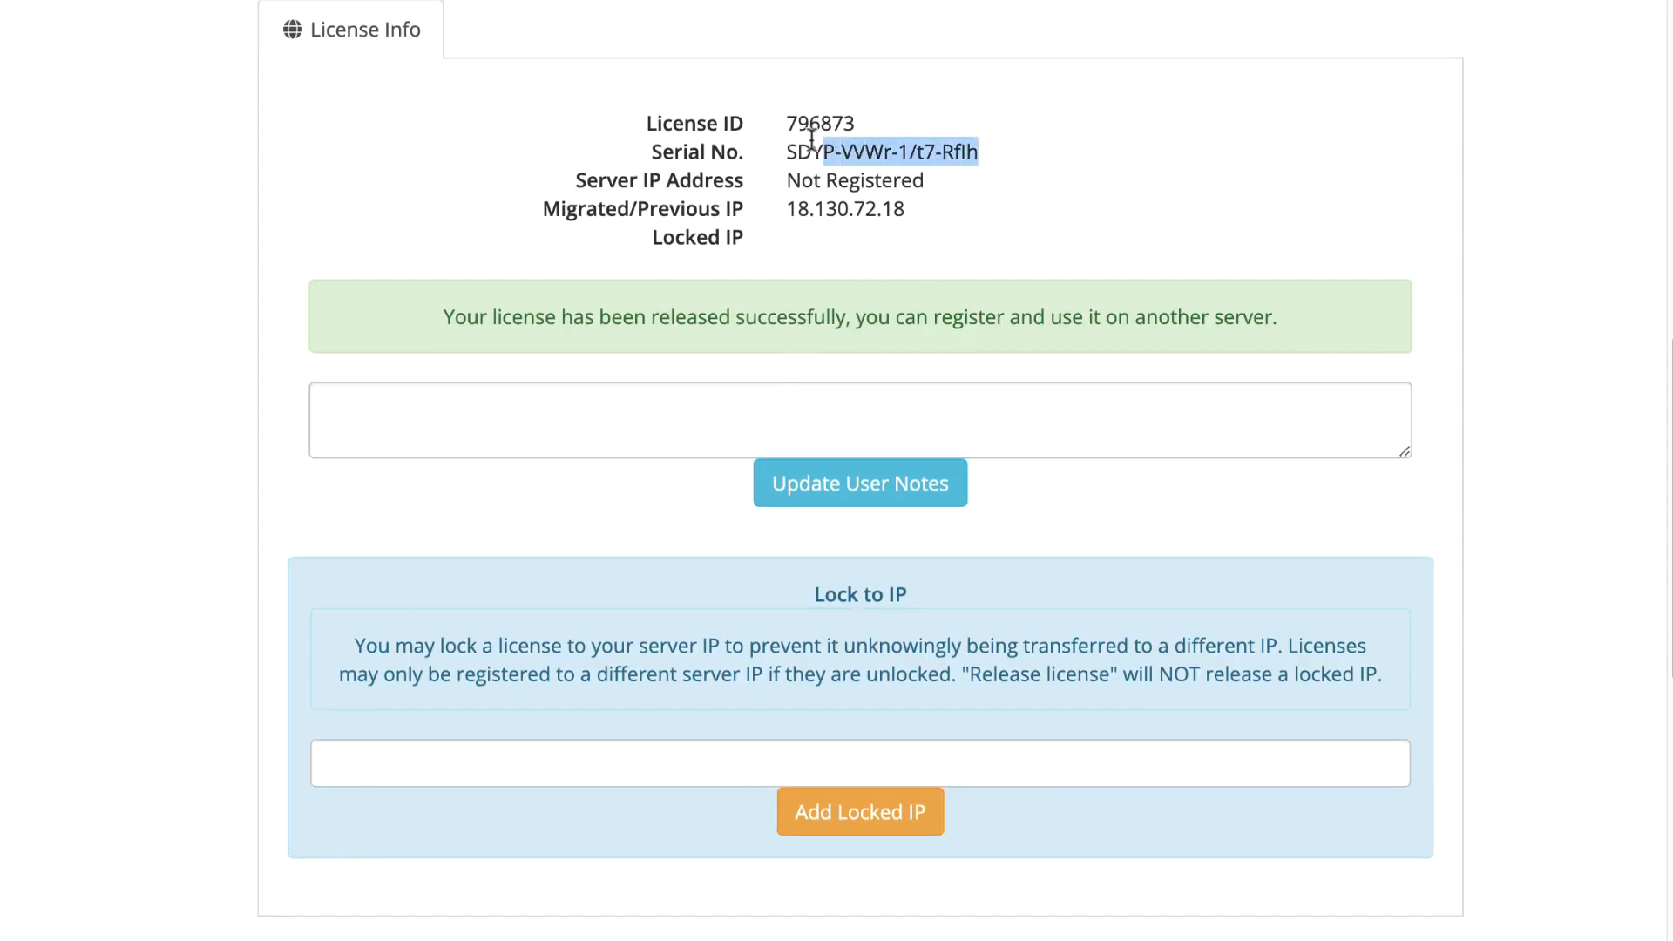
Copy the license's Serial No. value from the License Info tab.
right_click(842, 151)
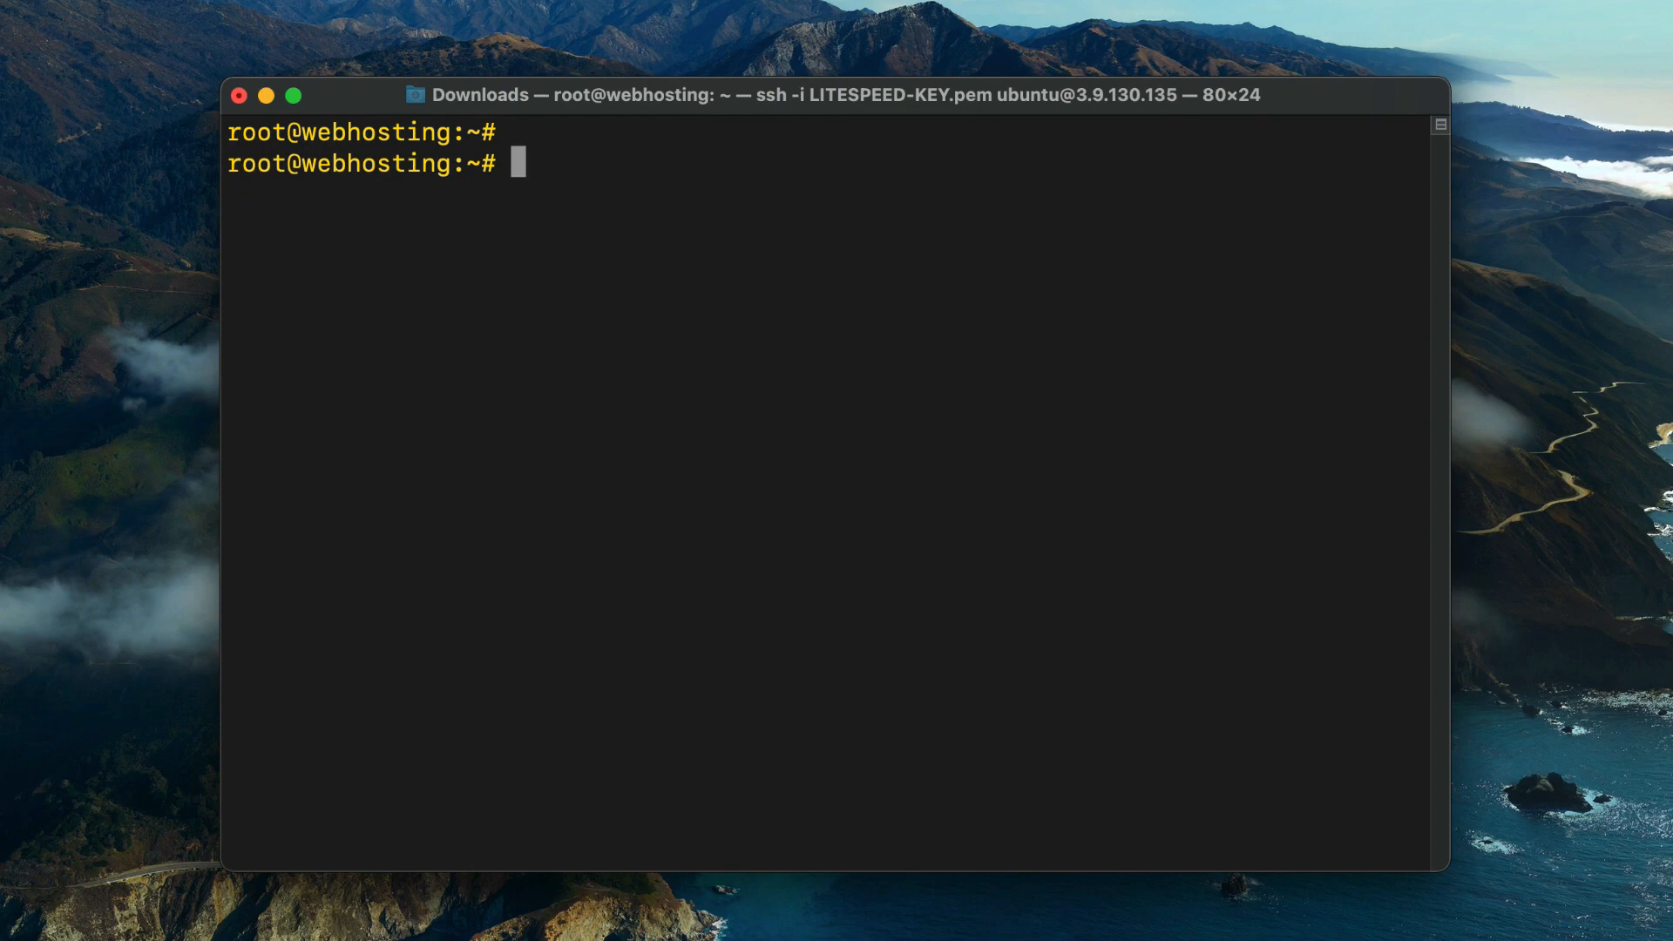
Install screen with apt, start a named screen session, and reattach with screen -r.
type("apt install scree")
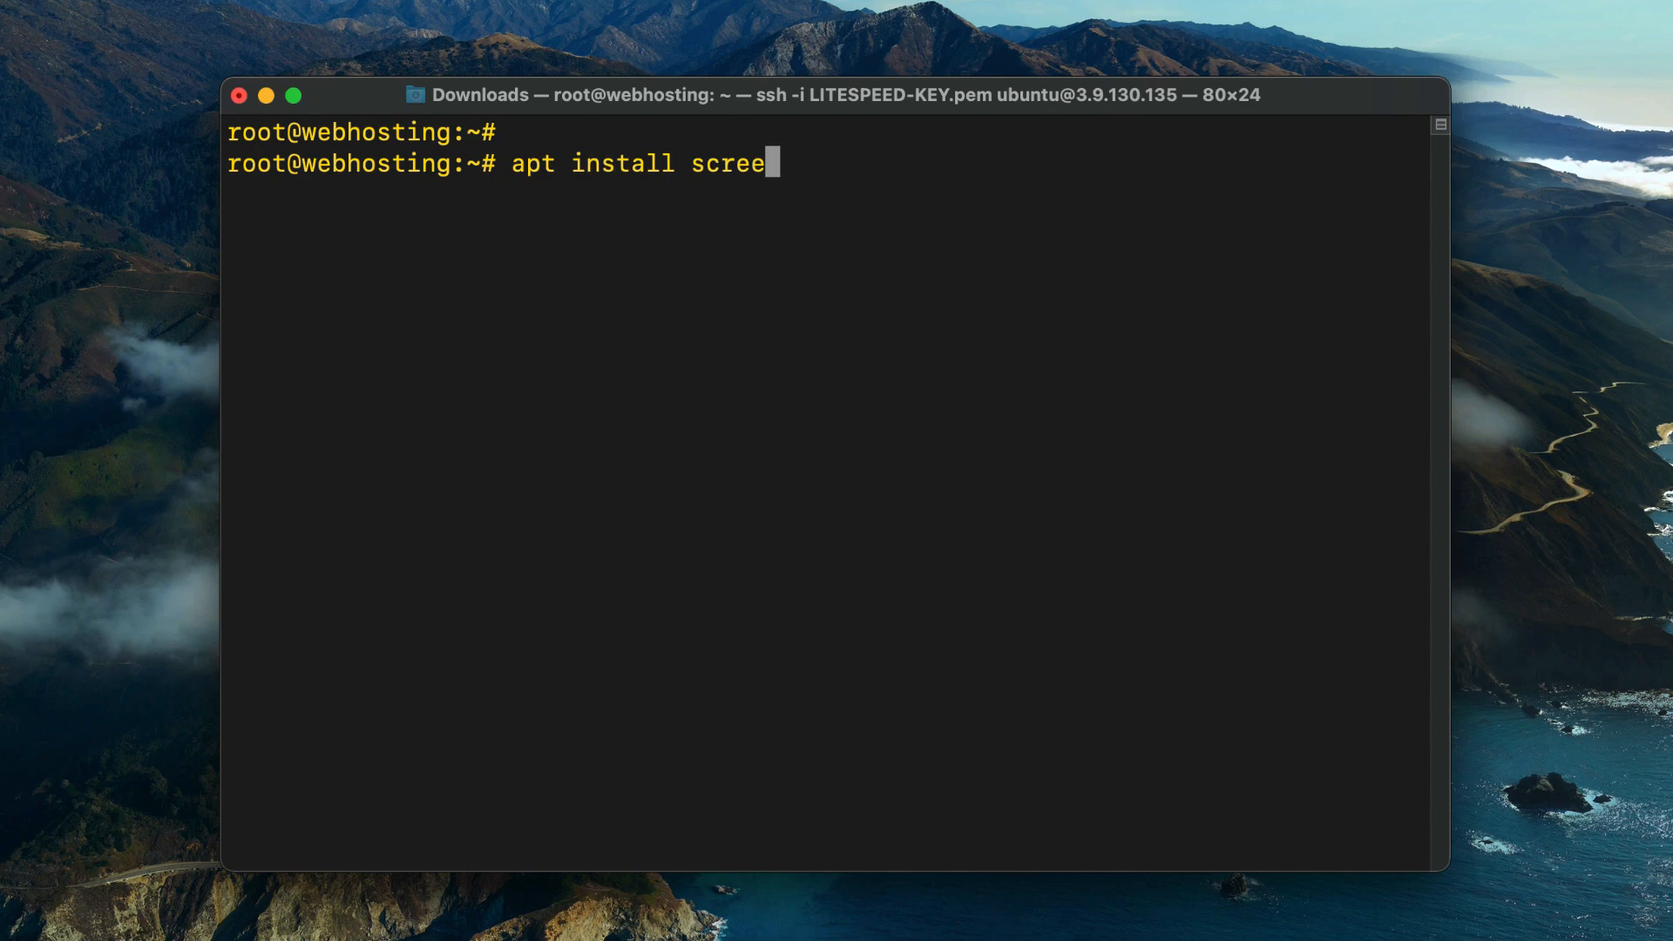
key("Return")
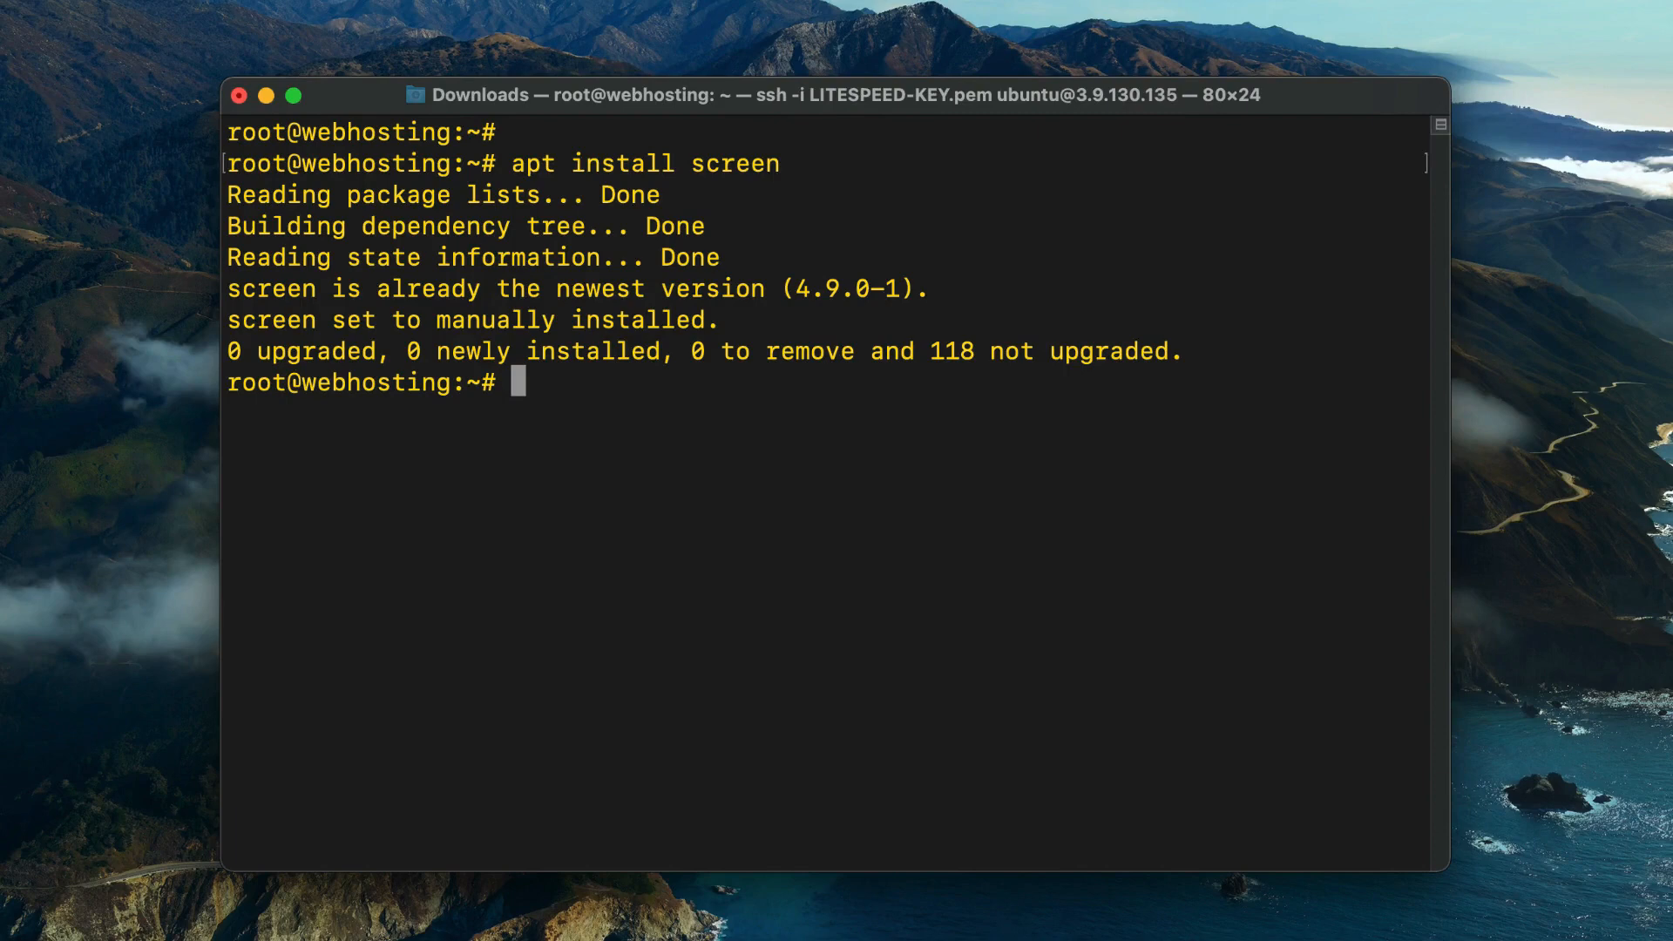
type("screen -S m")
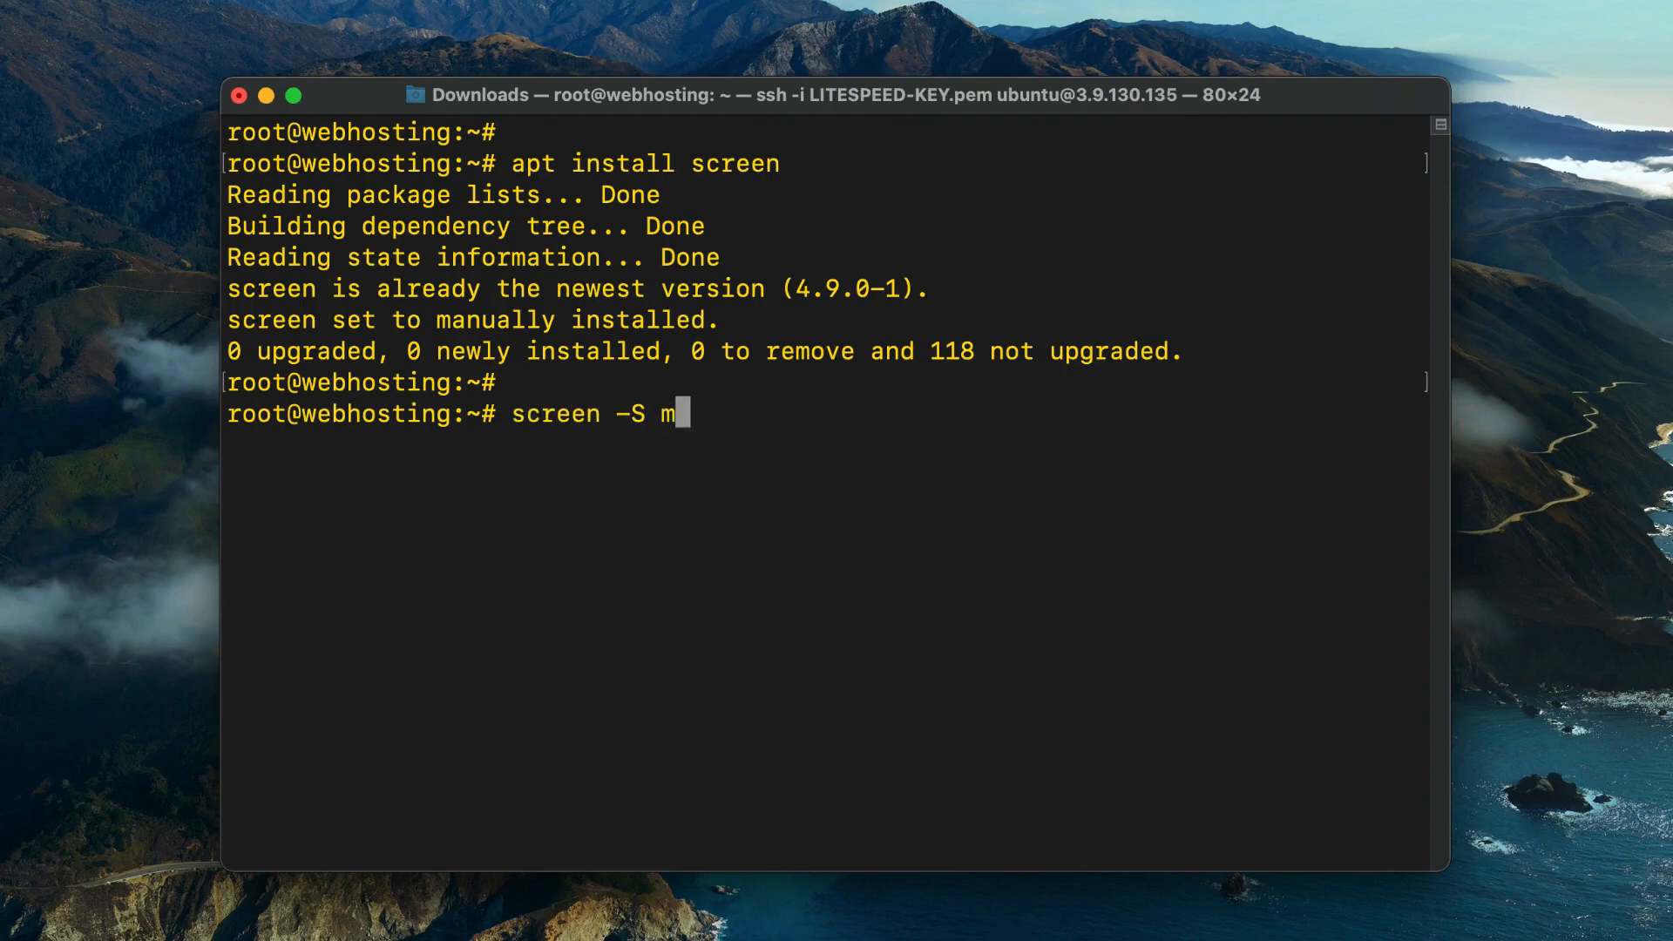
key("Return")
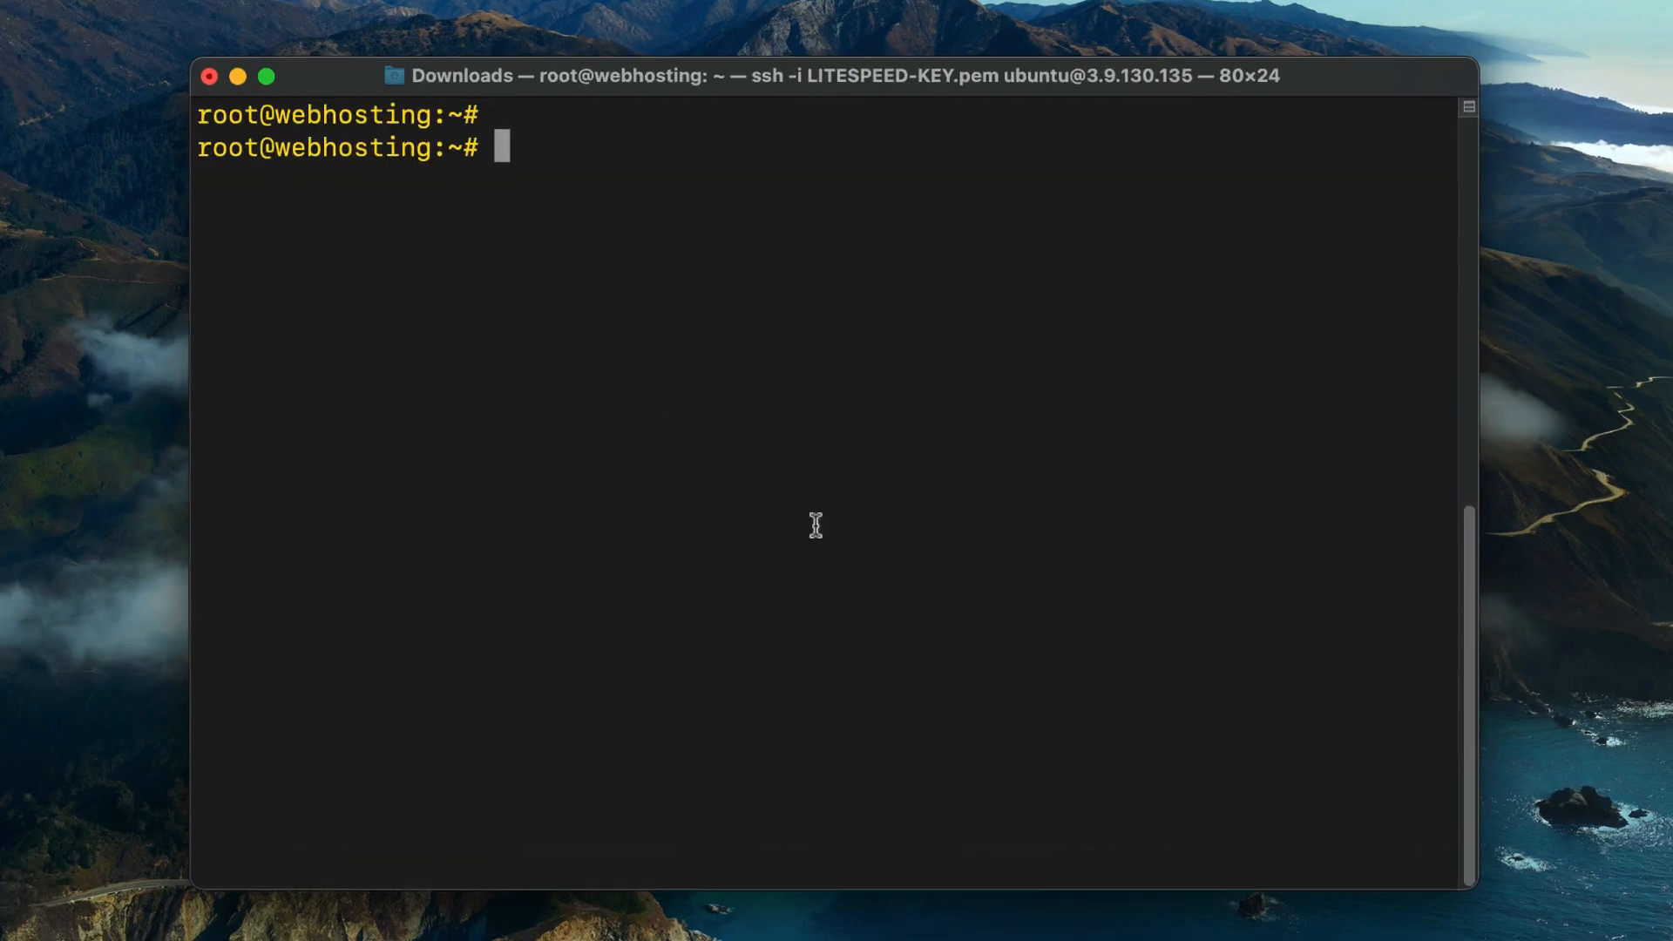
type("screen -r mys")
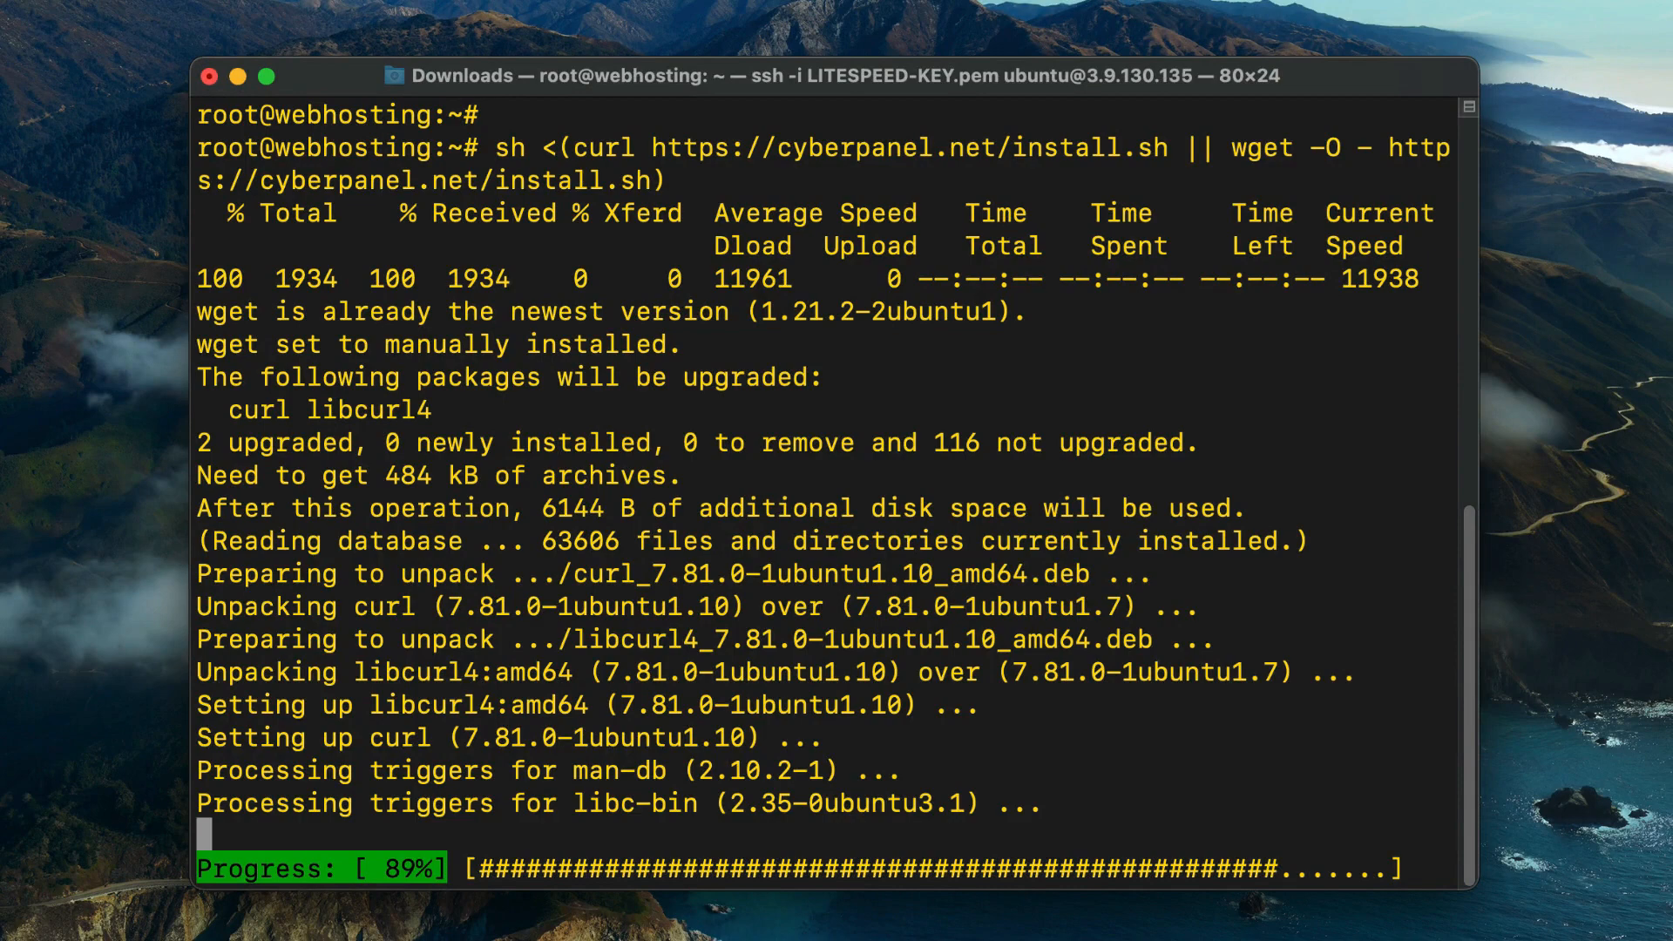
Scroll the installer output and answer the menu to install with LiteSpeed Enterprise.
scroll("down", 3)
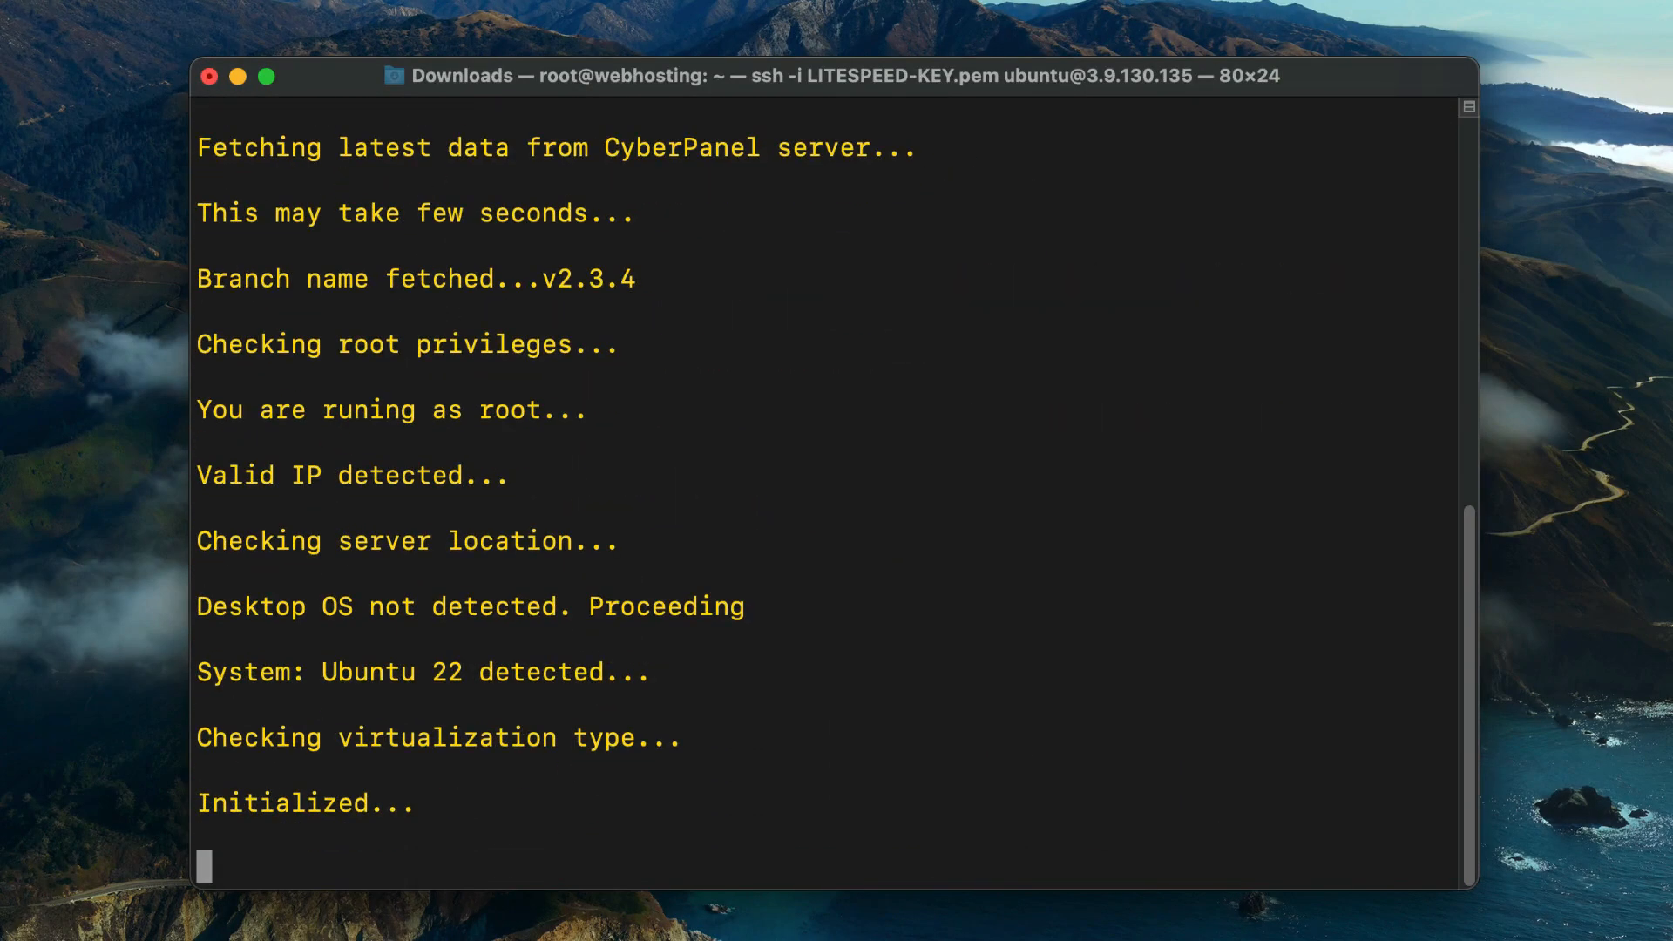
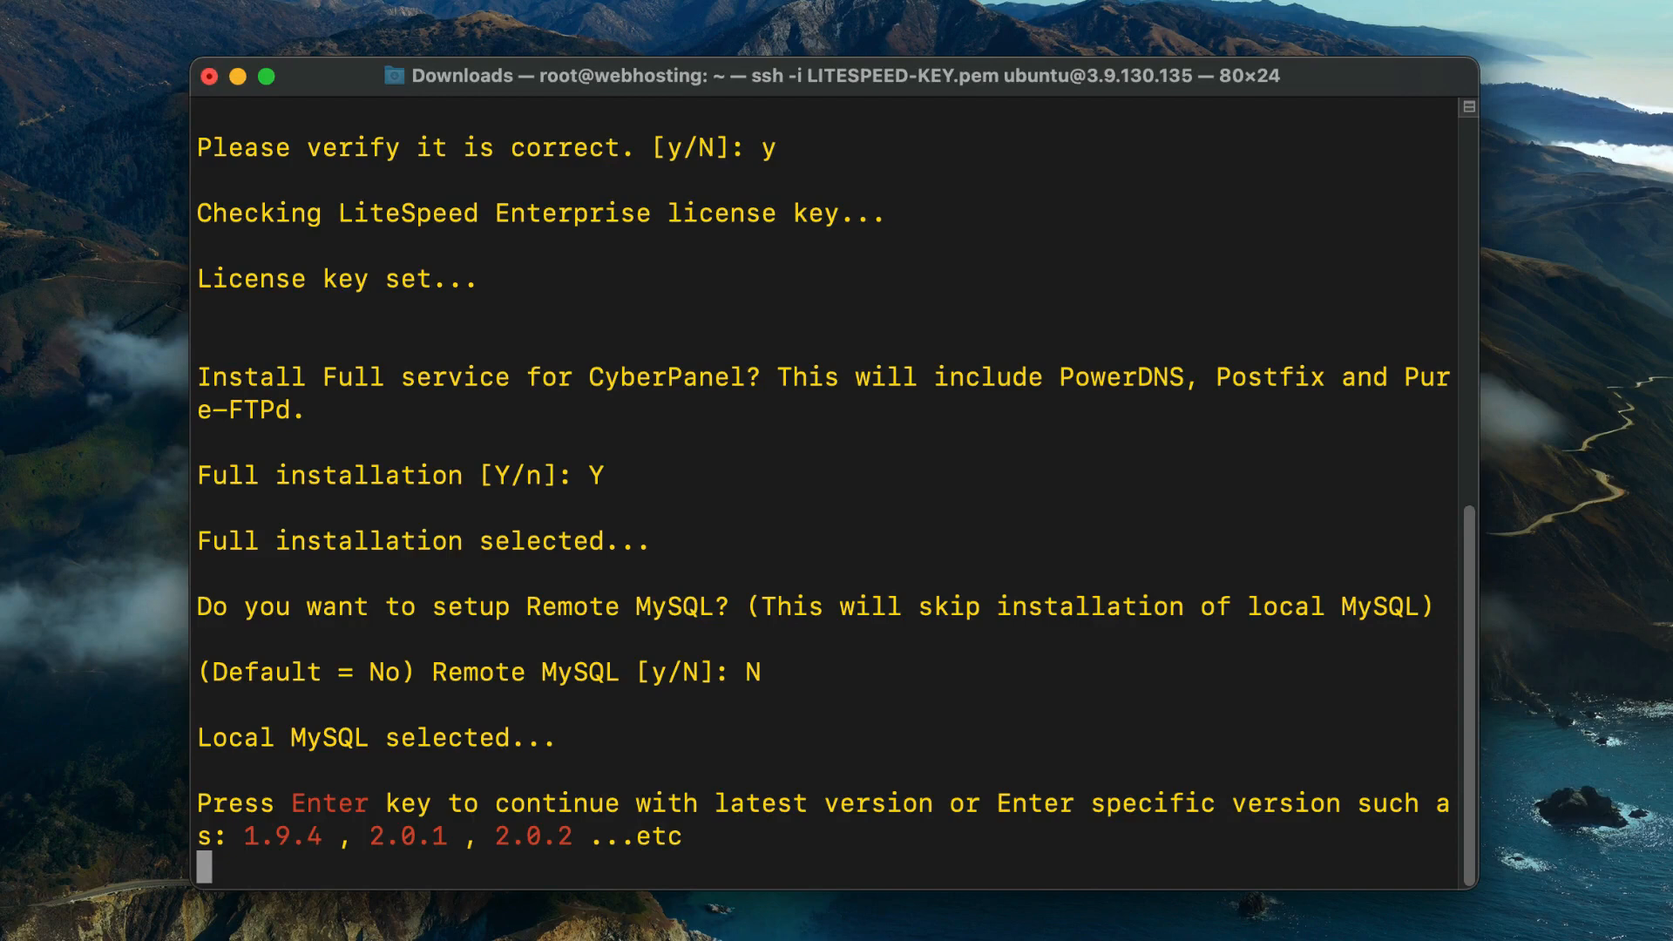
Keep the latest CyberPanel version, choose a custom admin password, and install Redis.
key("Return")
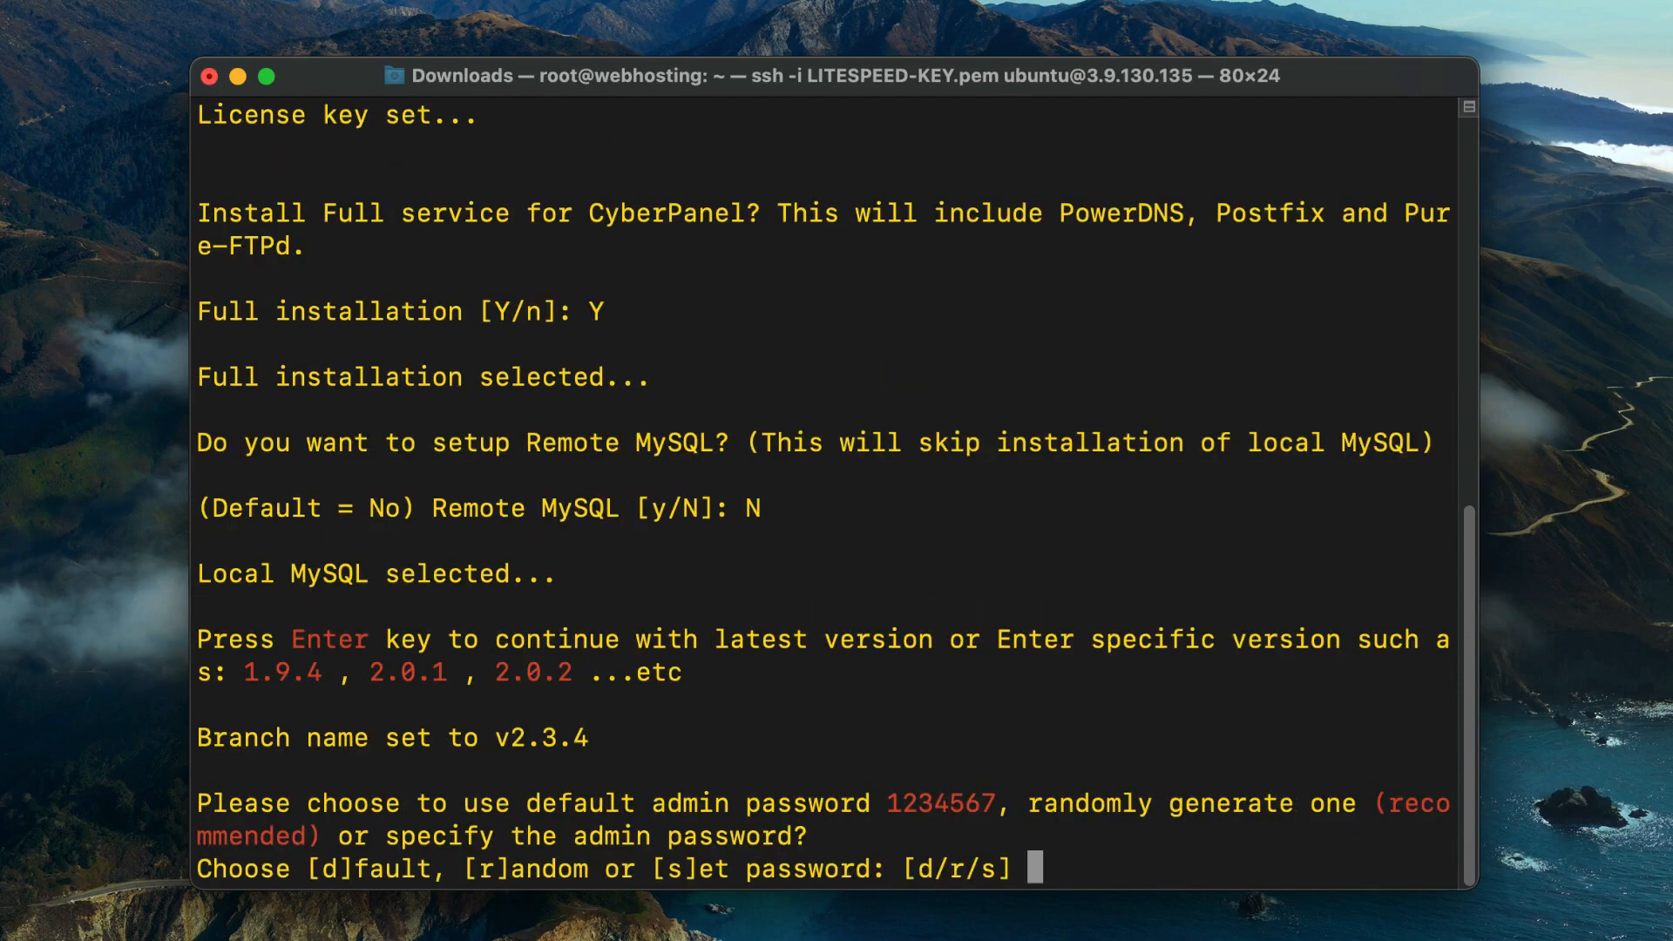
type("s")
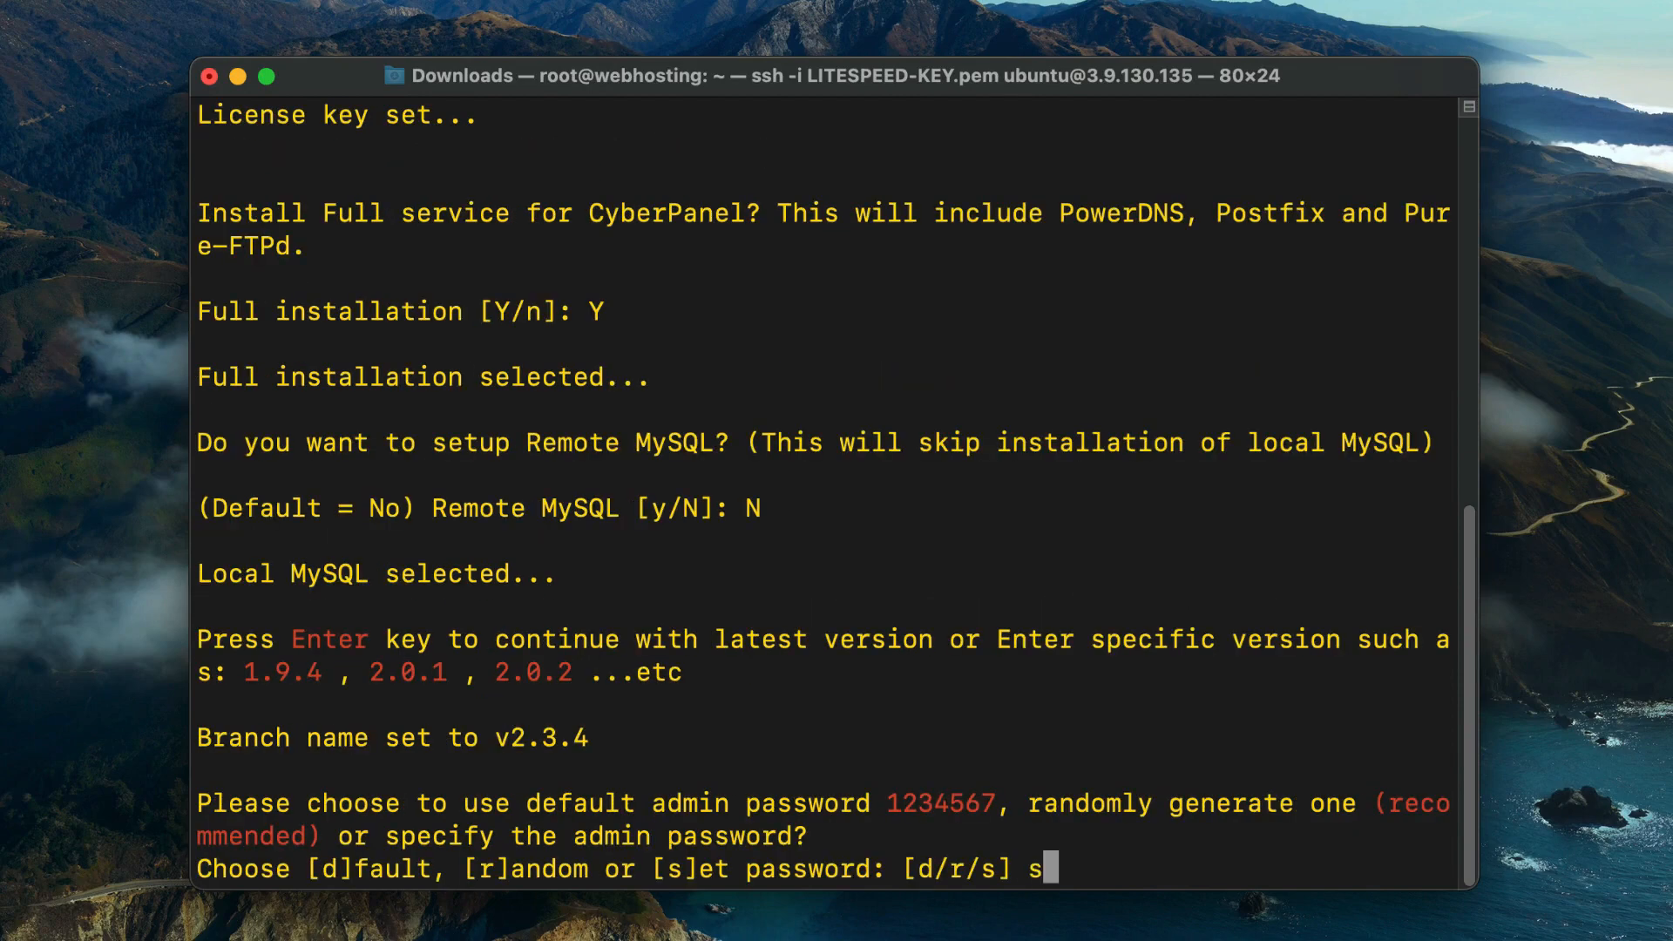
key("Return")
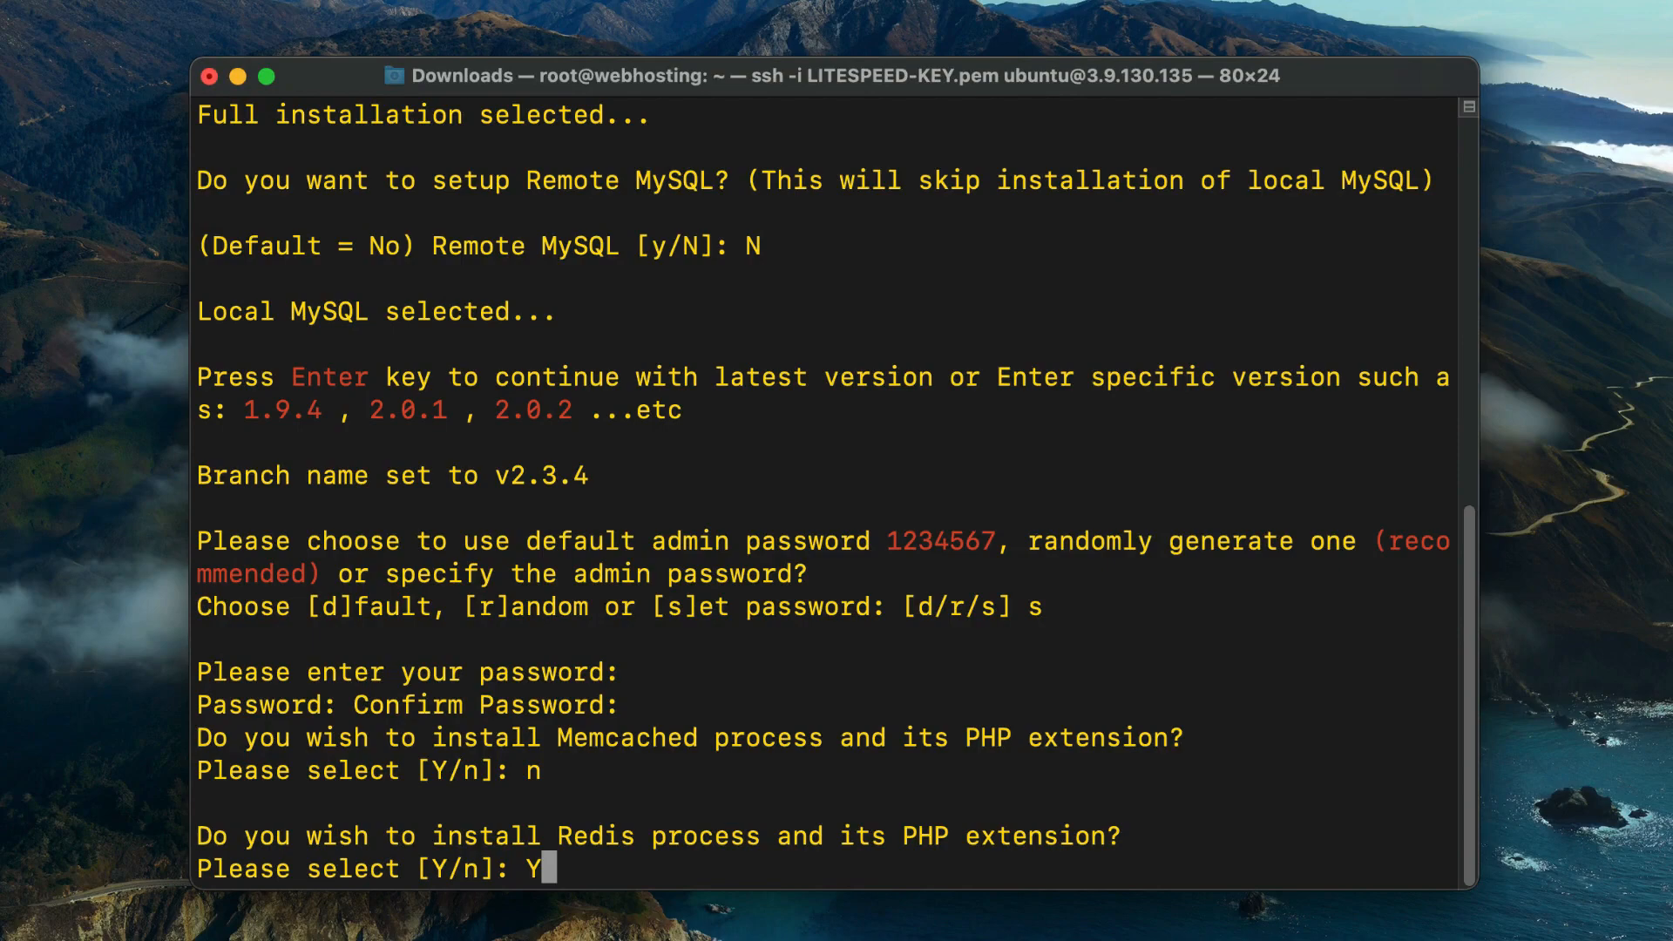
key("Return")
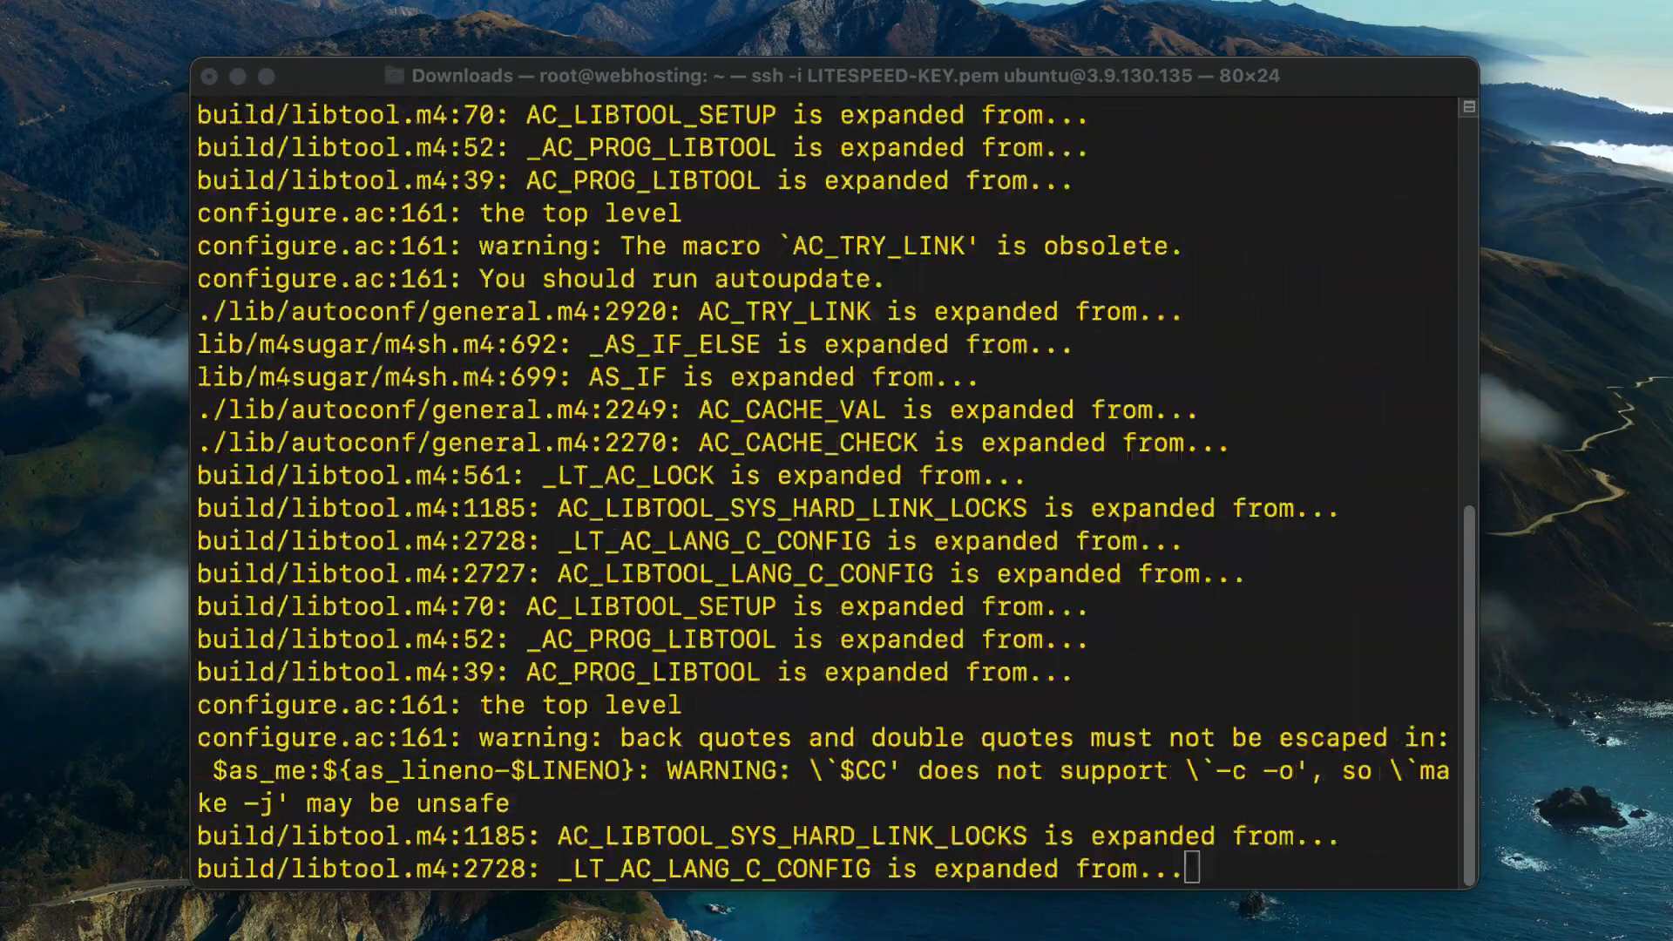
Scroll the output while the CyberPanel build compiles and installs its components.
scroll("down", 3)
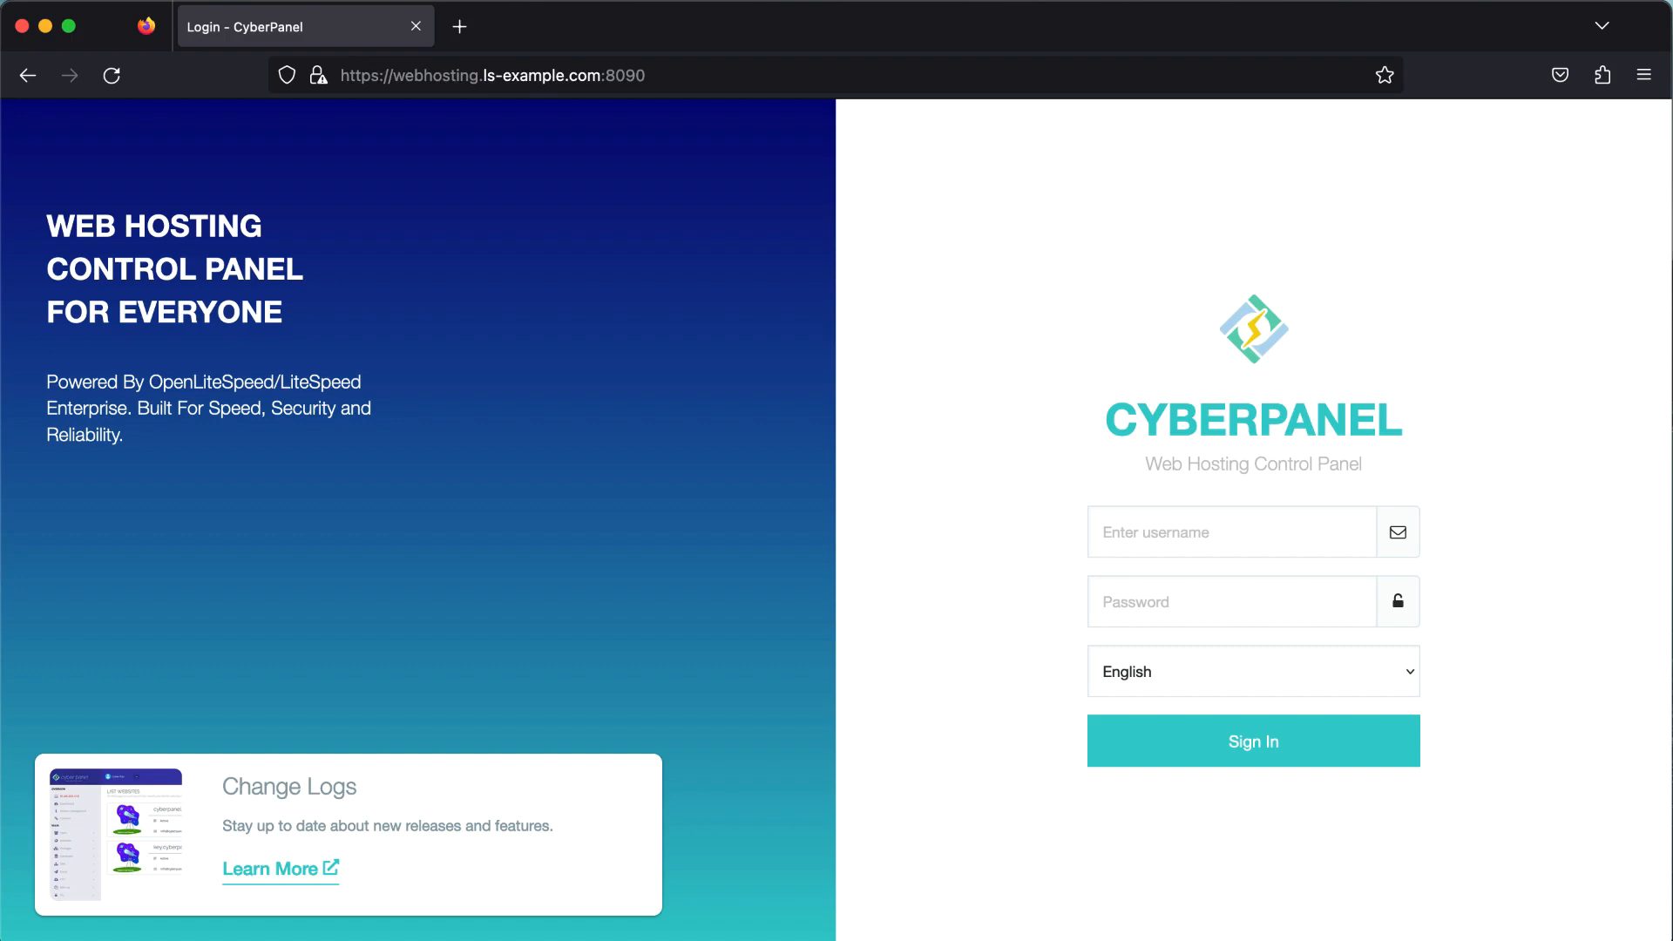
Enter admin as the username and sign in to the CyberPanel dashboard.
type("admin")
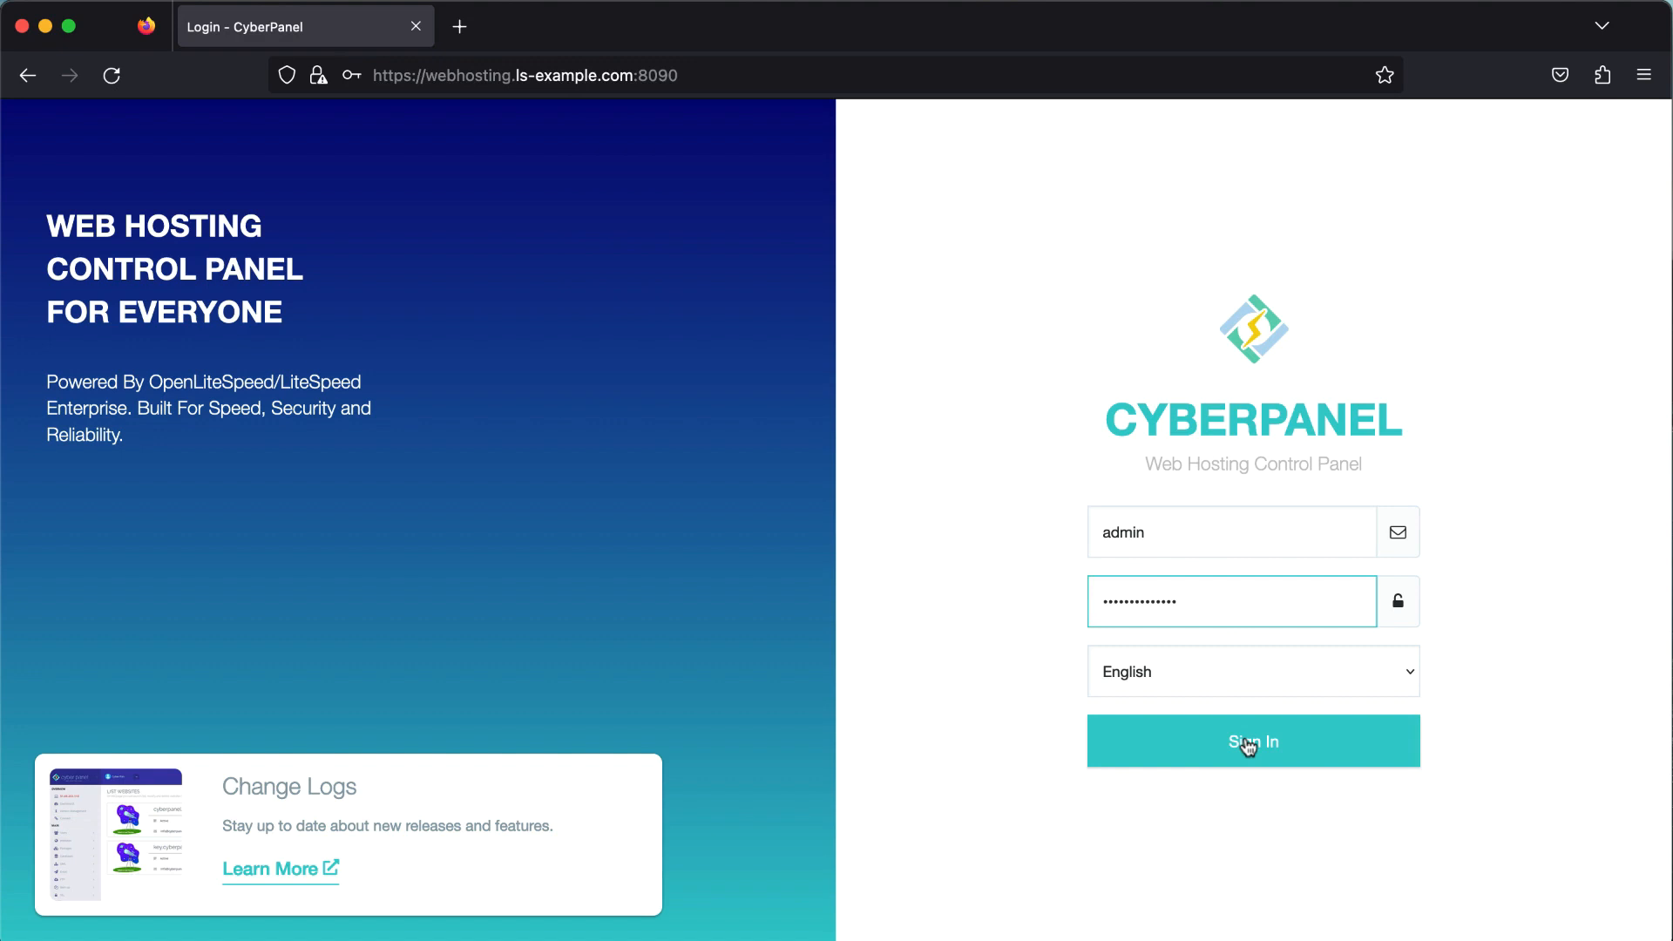
left_click(1251, 741)
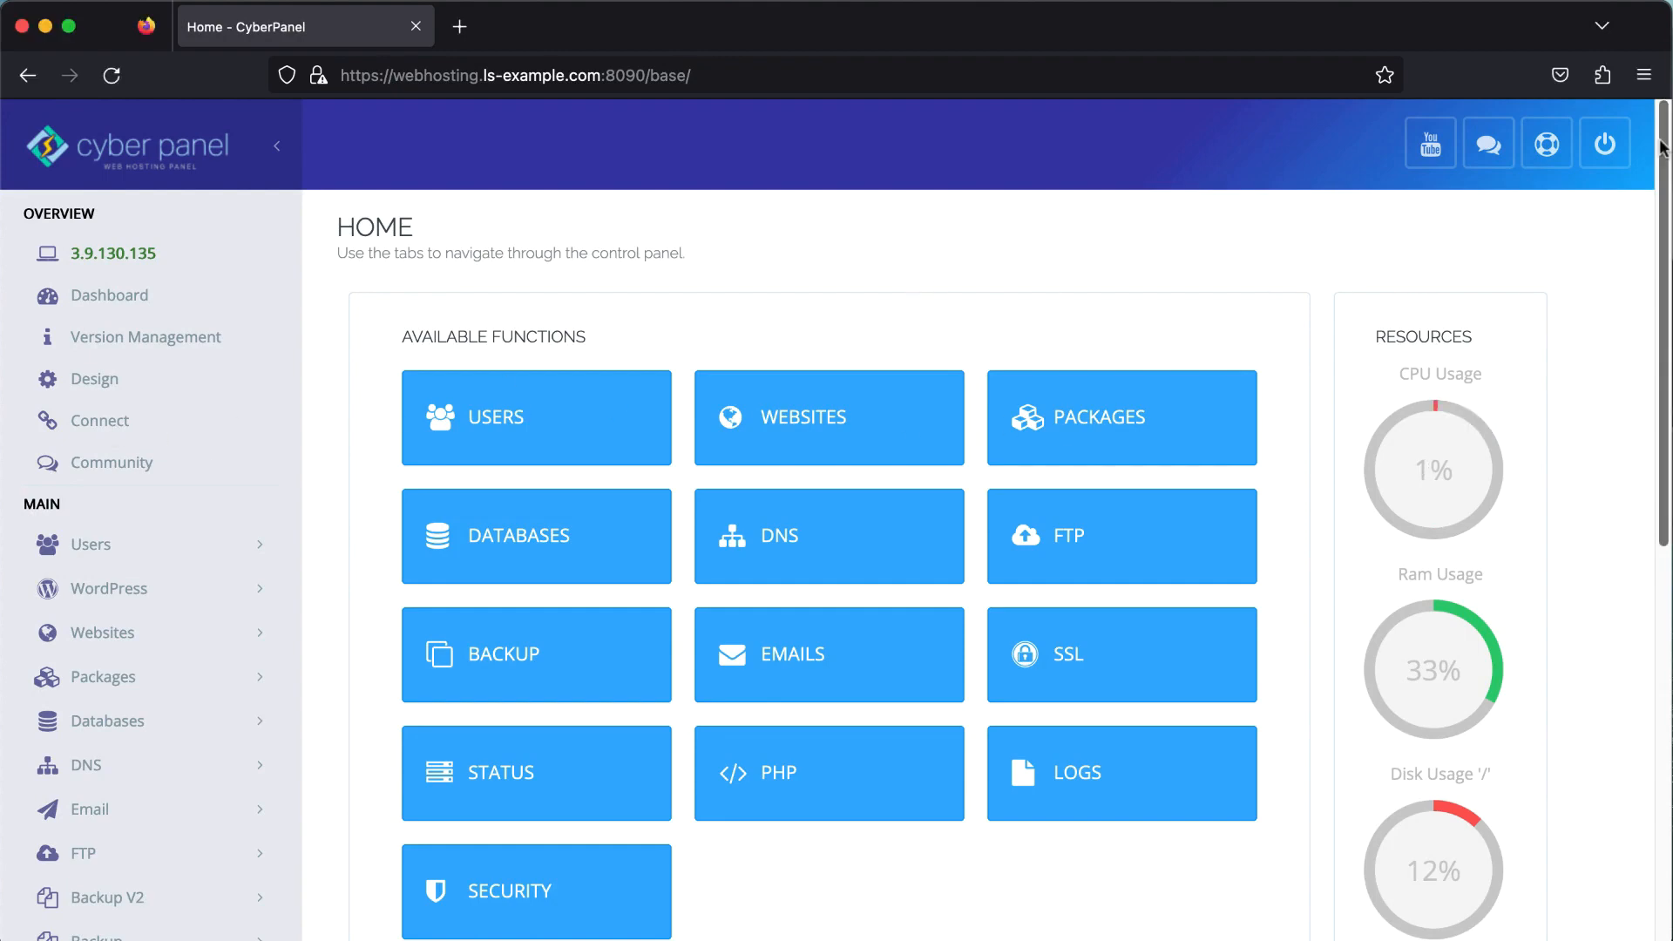
scroll("down", 3)
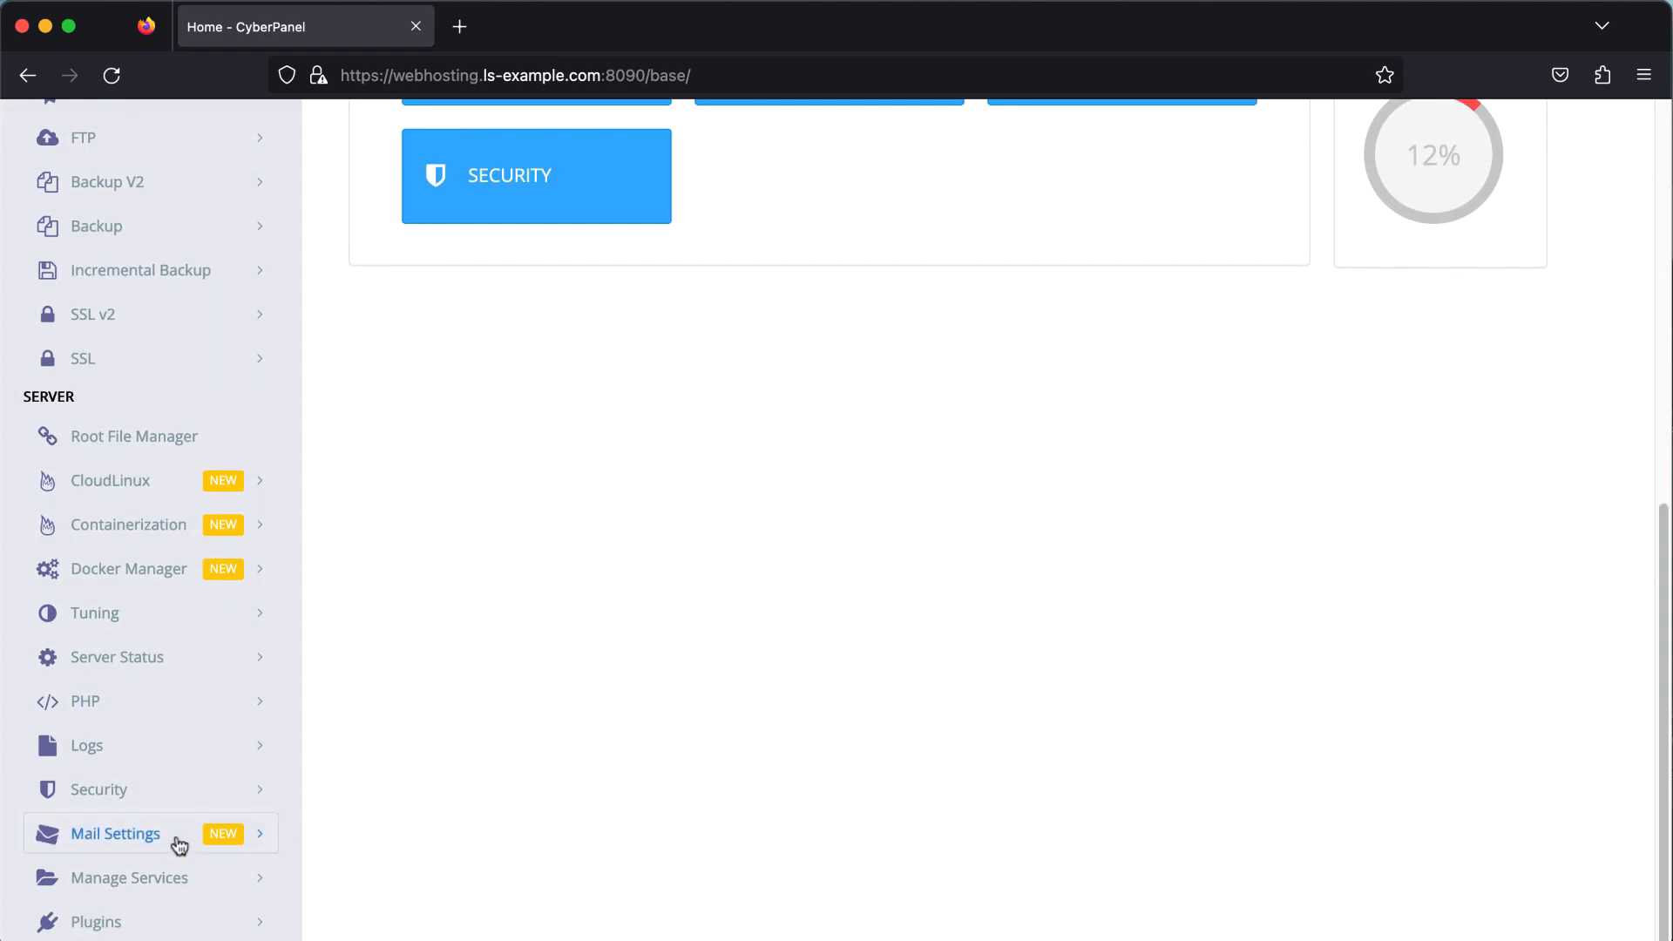
left_click(118, 656)
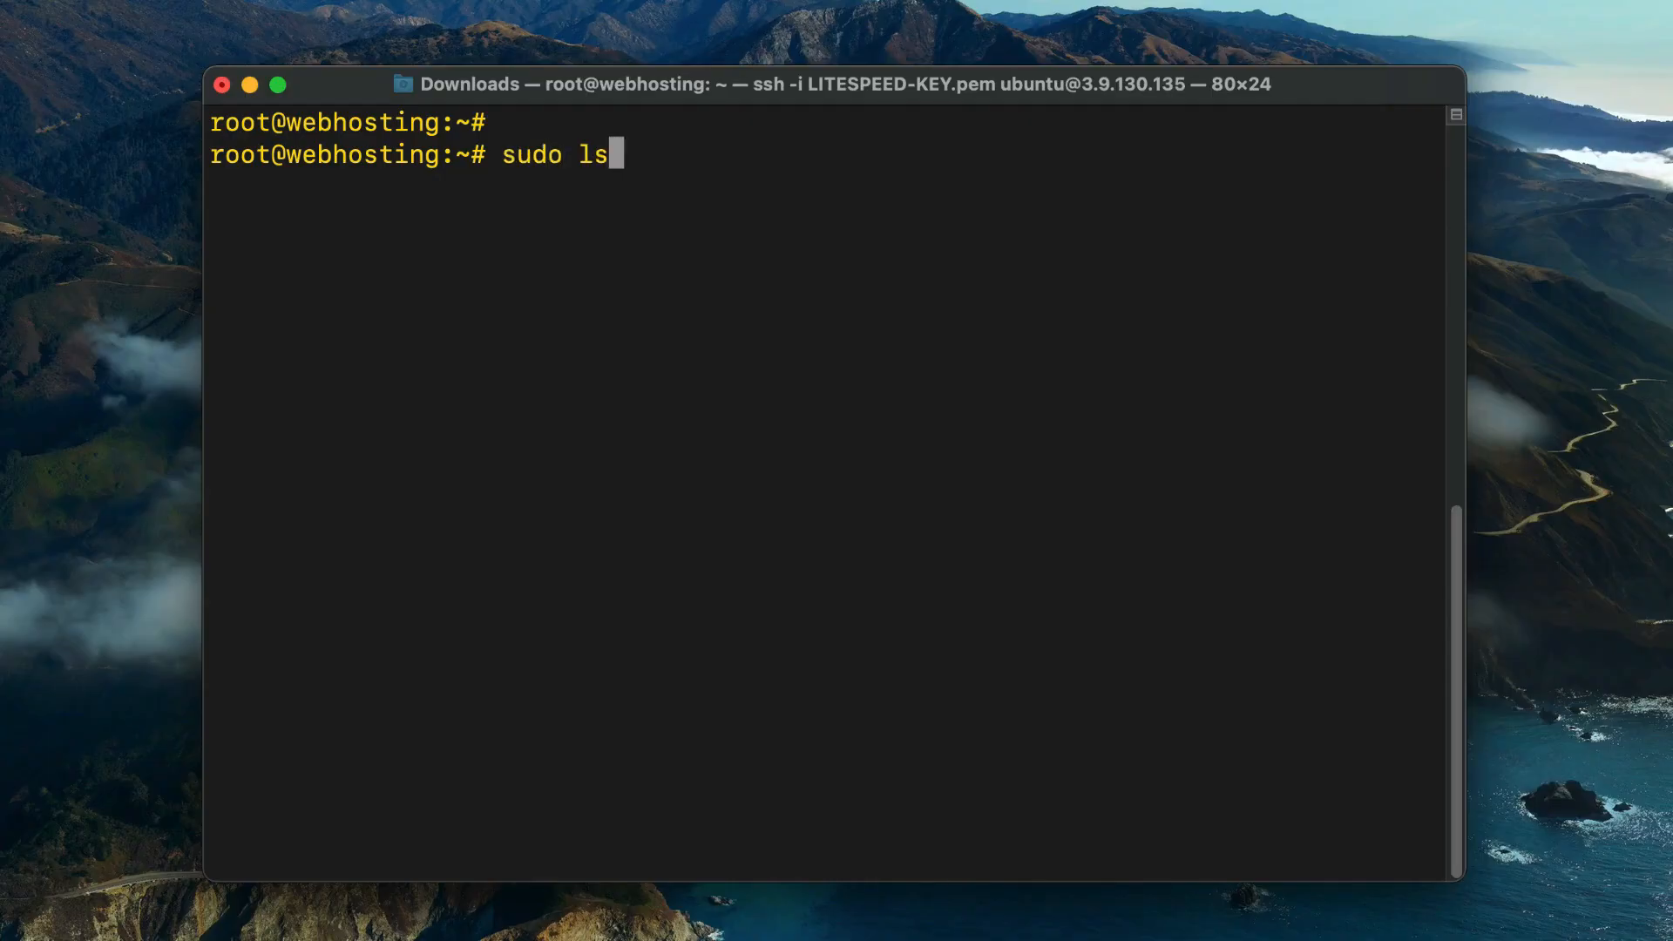
Run sudo lsof -i -P -n | grep LISTEN to list listening ports.
type("of -i -P -")
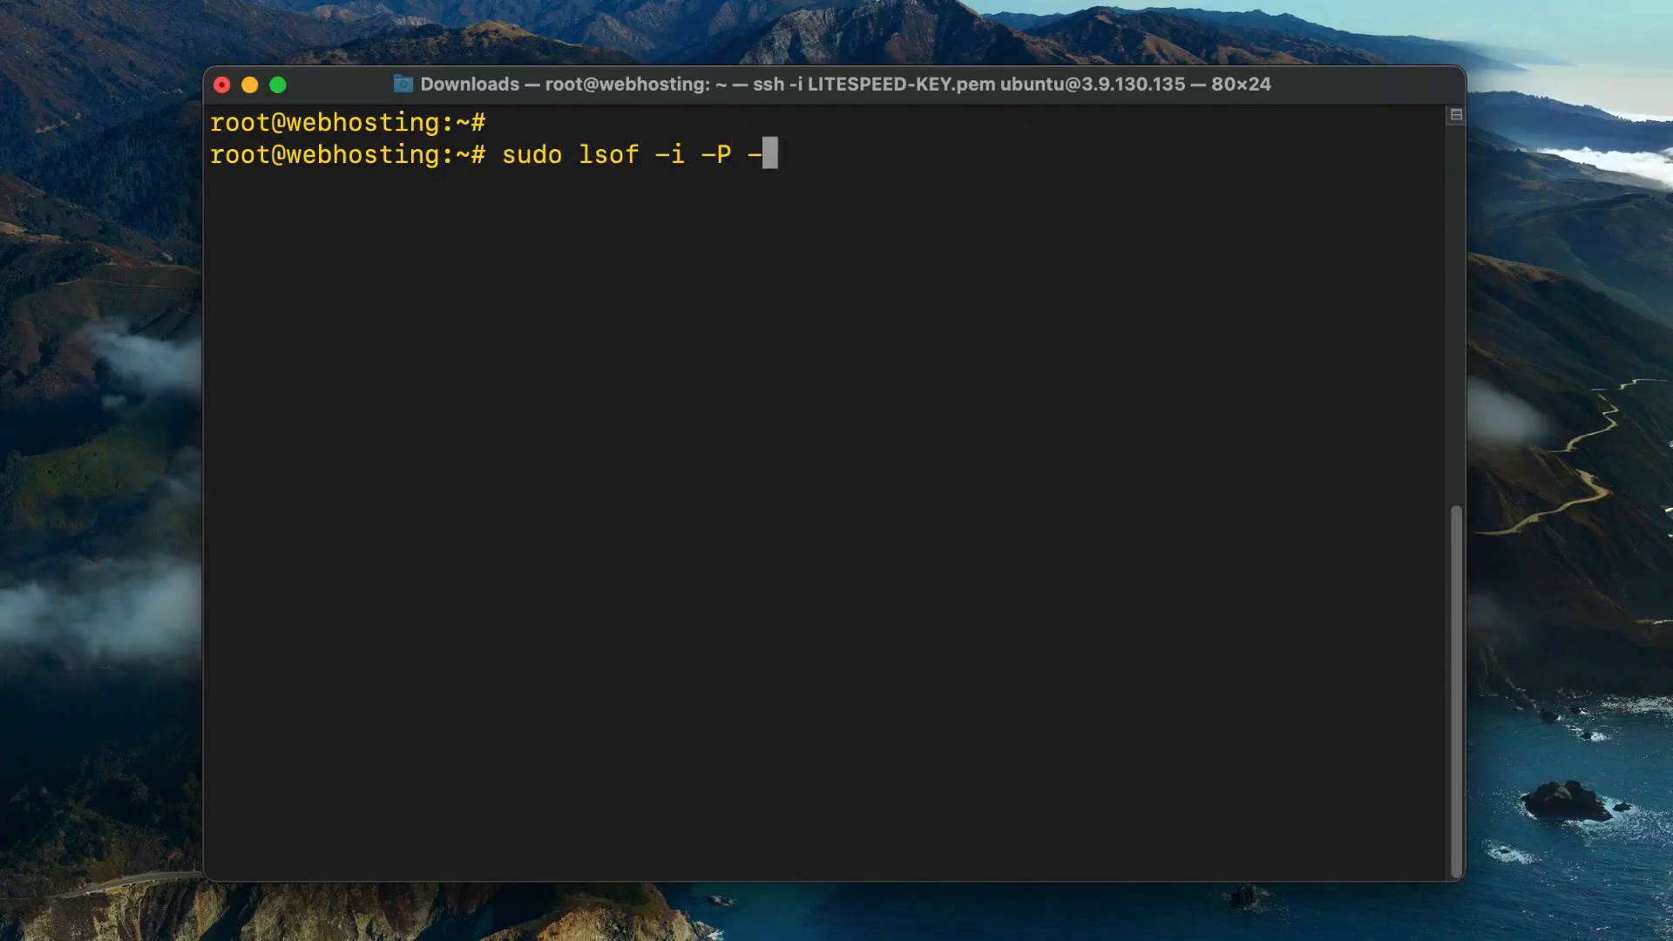
type("n | grep")
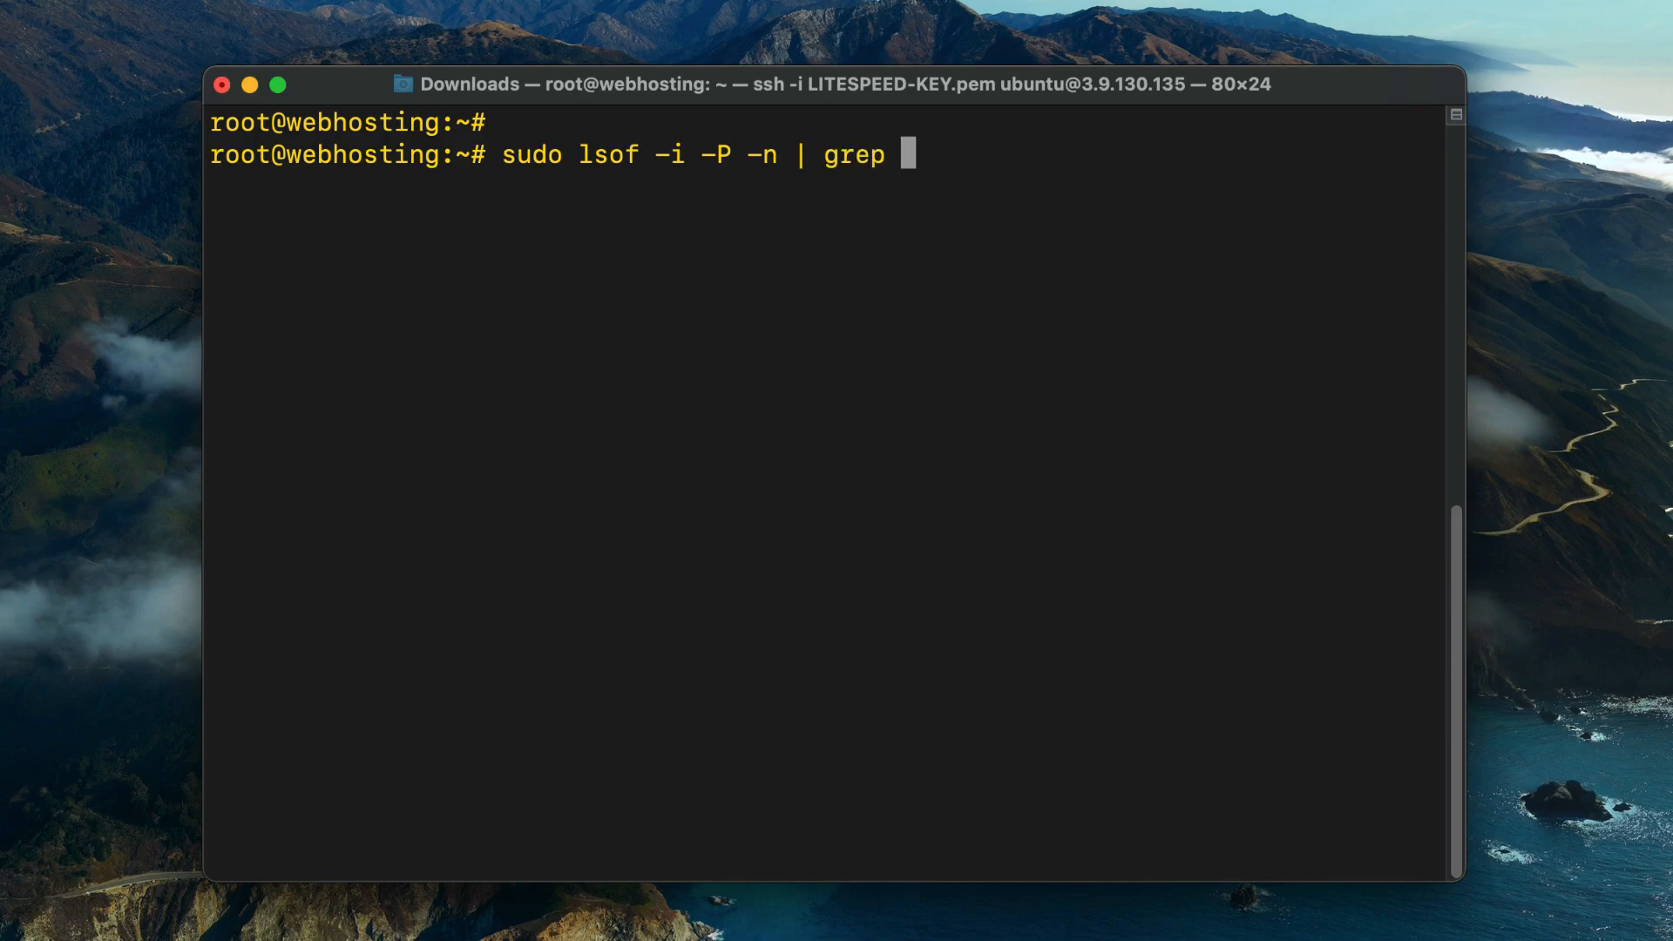
key("Return")
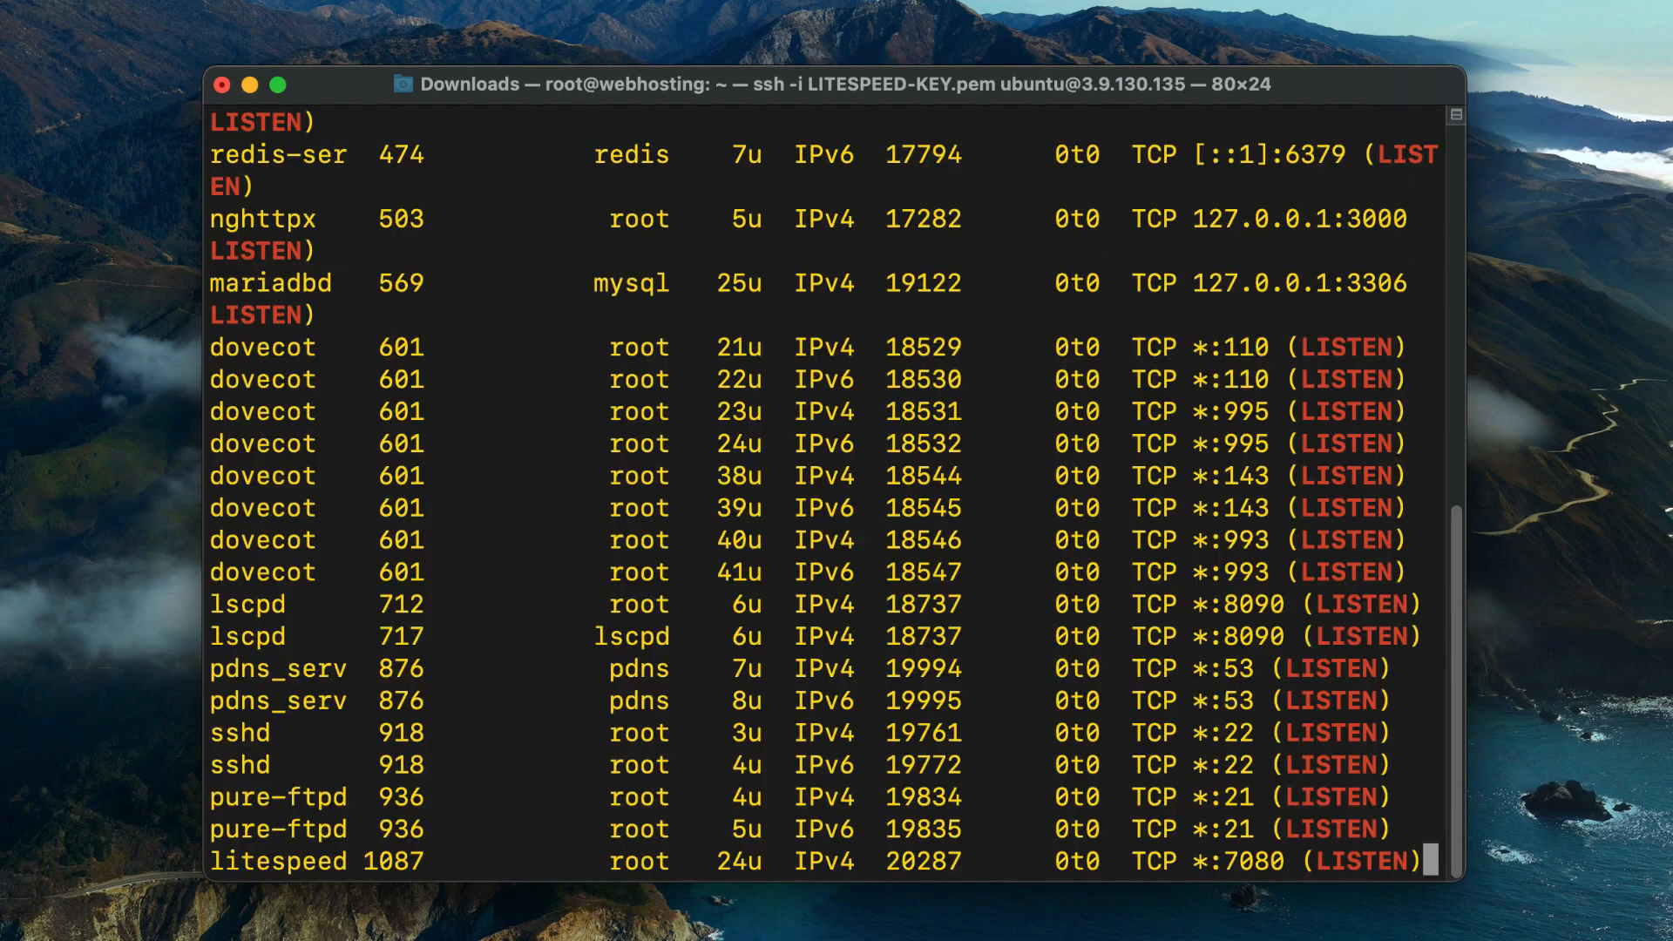